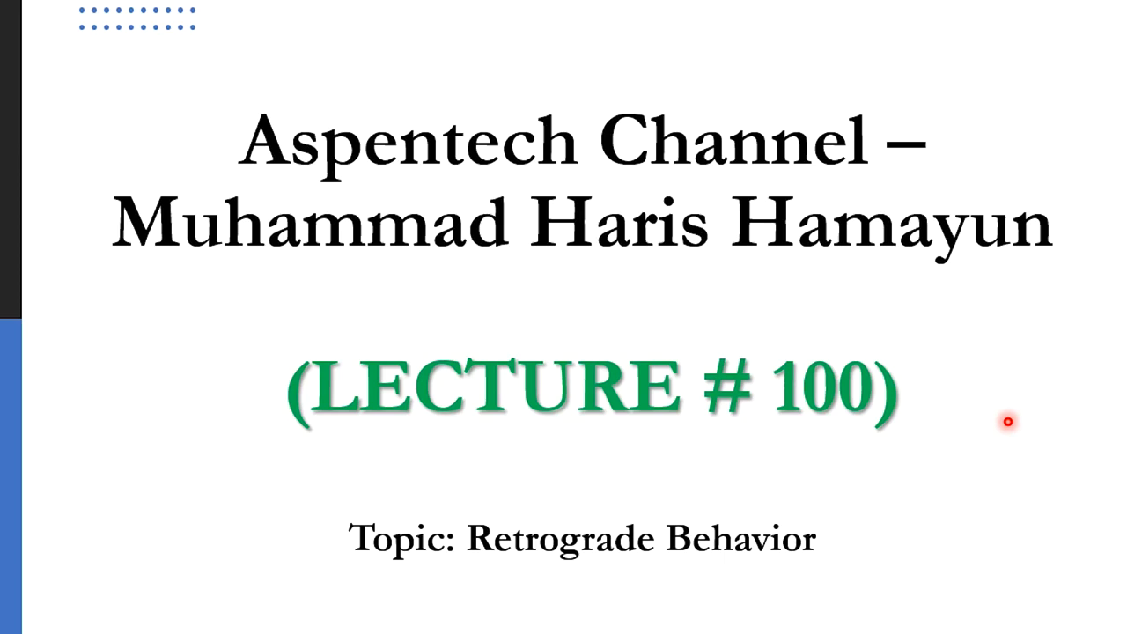
mouse_move(605, 559)
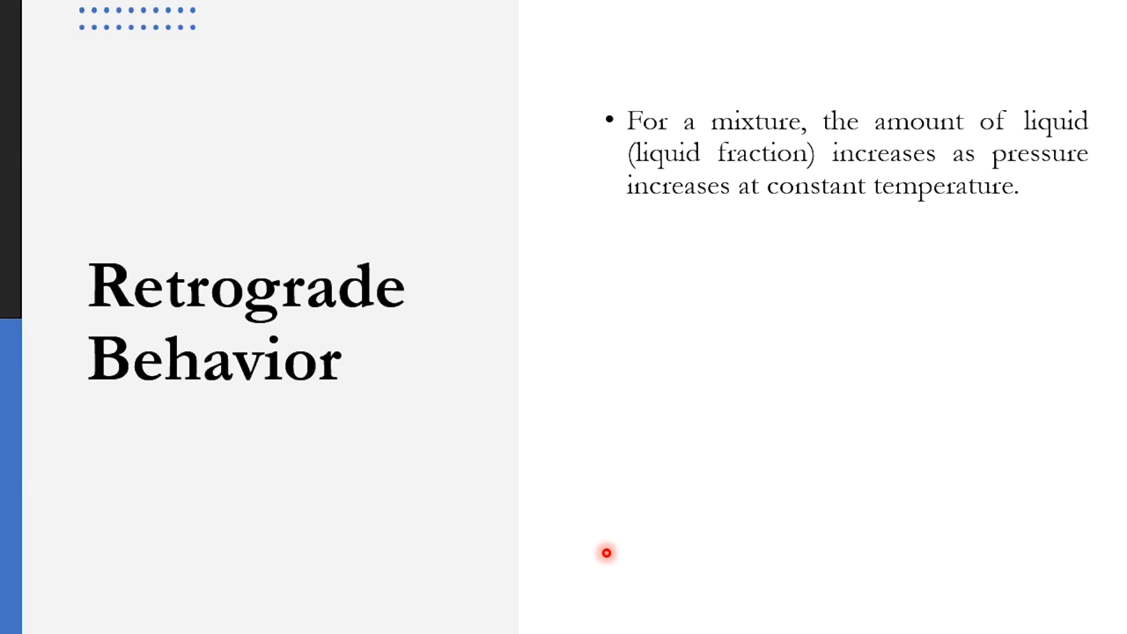
Advance the lecture slides to the Given system slide: ethane/n-pentane, Peng-Robinson, 100 kg/h, 50/50 mass.
key("Right")
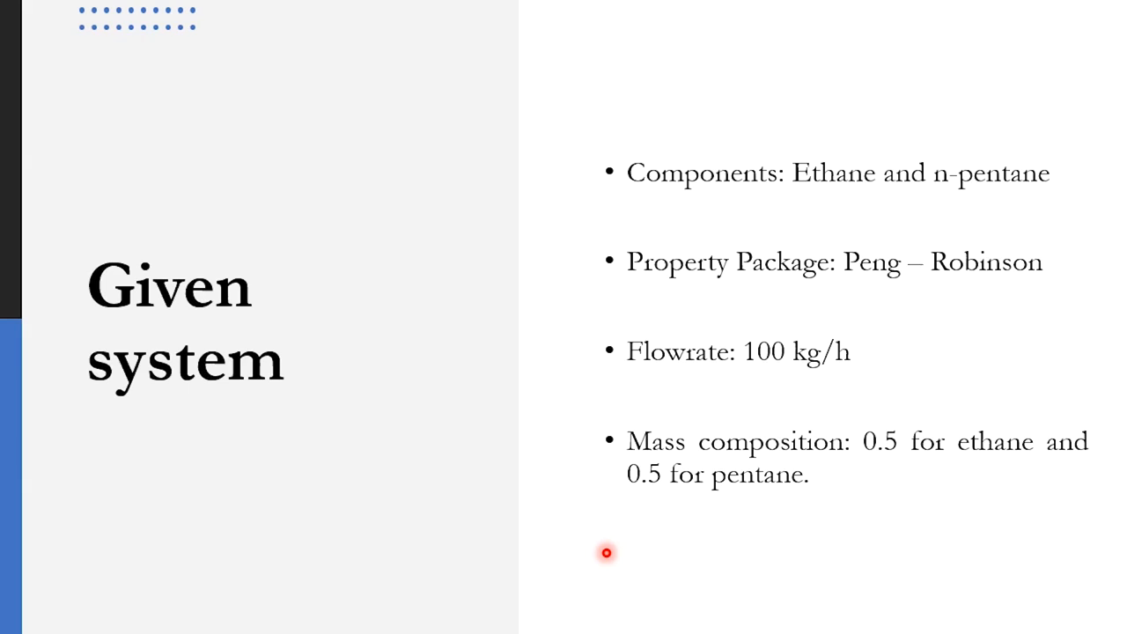
mouse_move(693, 545)
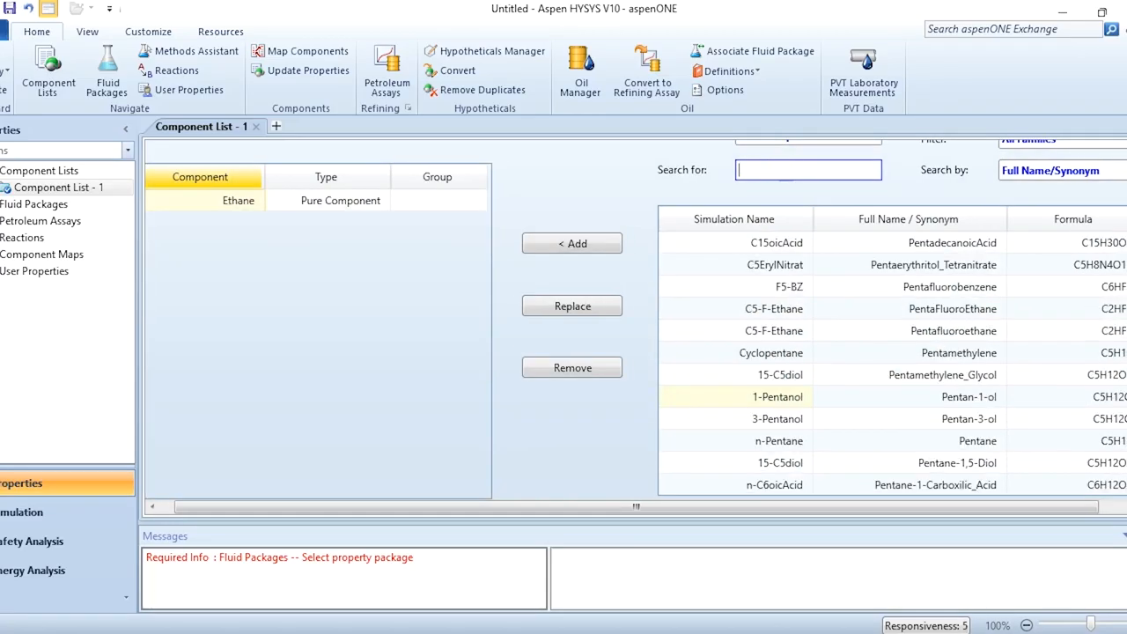
Add a new fluid package from the Fluid Packages list.
left_click(33, 203)
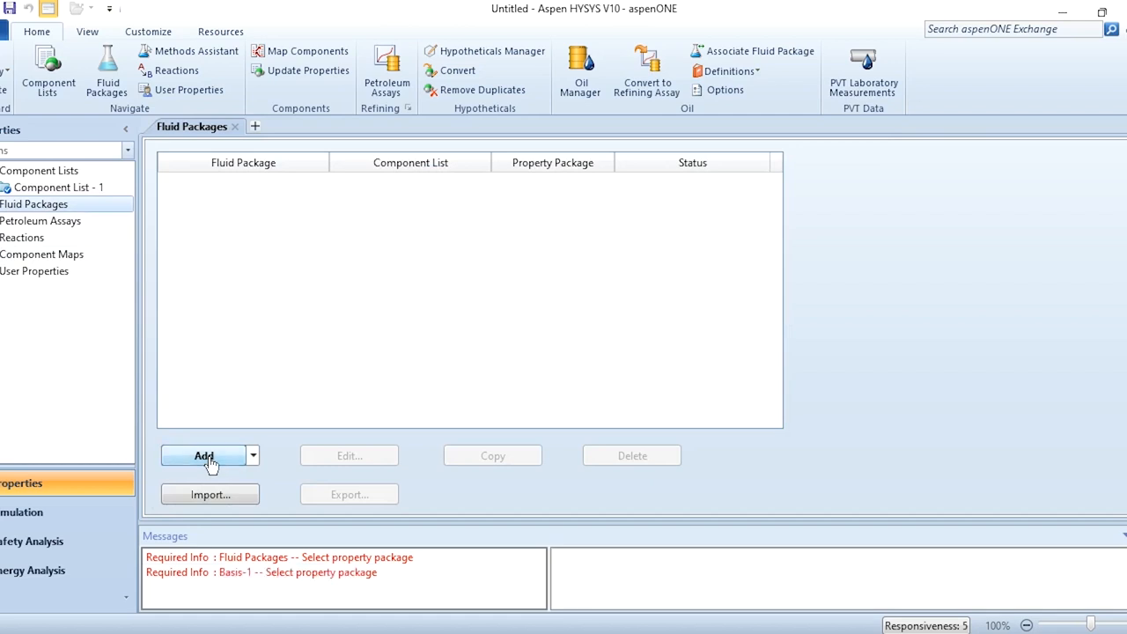
left_click(203, 456)
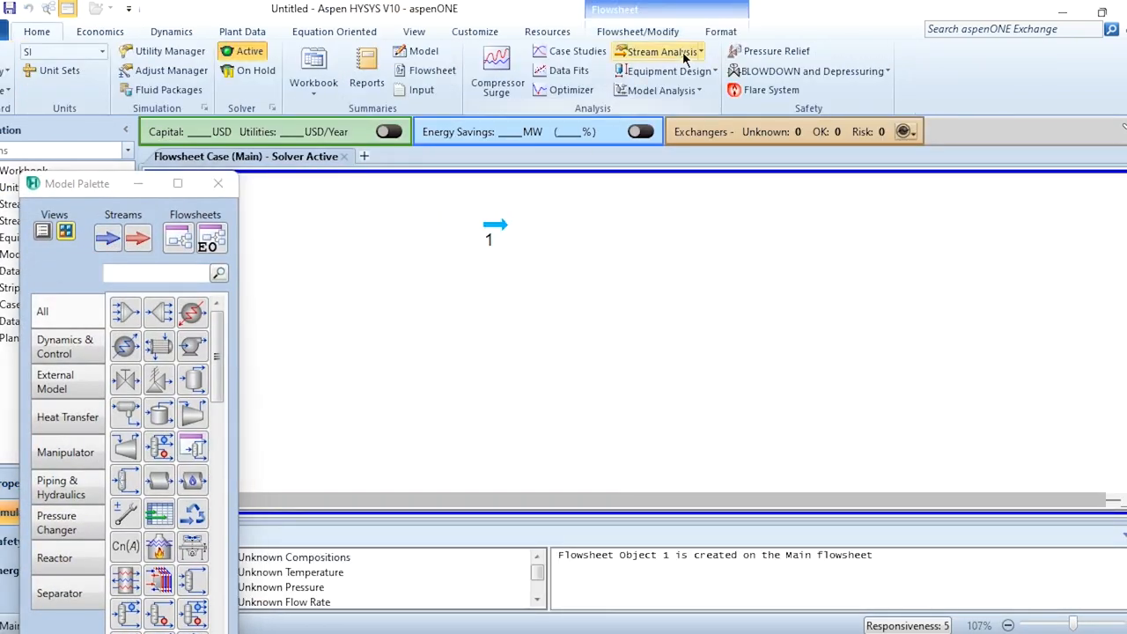
Create the phase envelope analysis Envelope-1 on stream 1 and bring up its form.
left_click(660, 51)
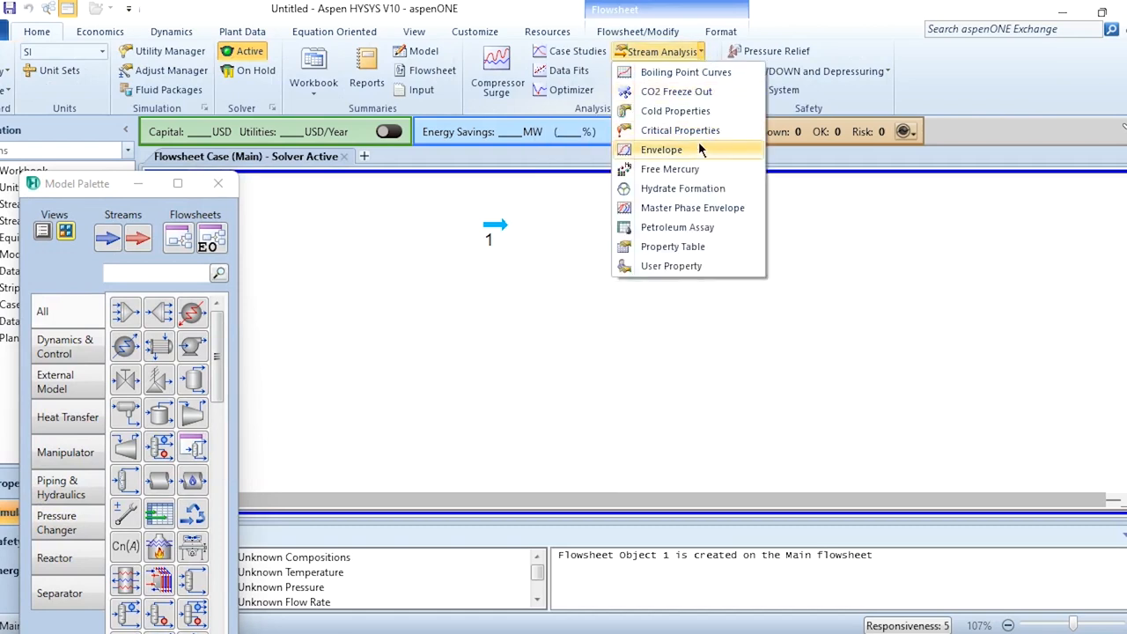
left_click(663, 149)
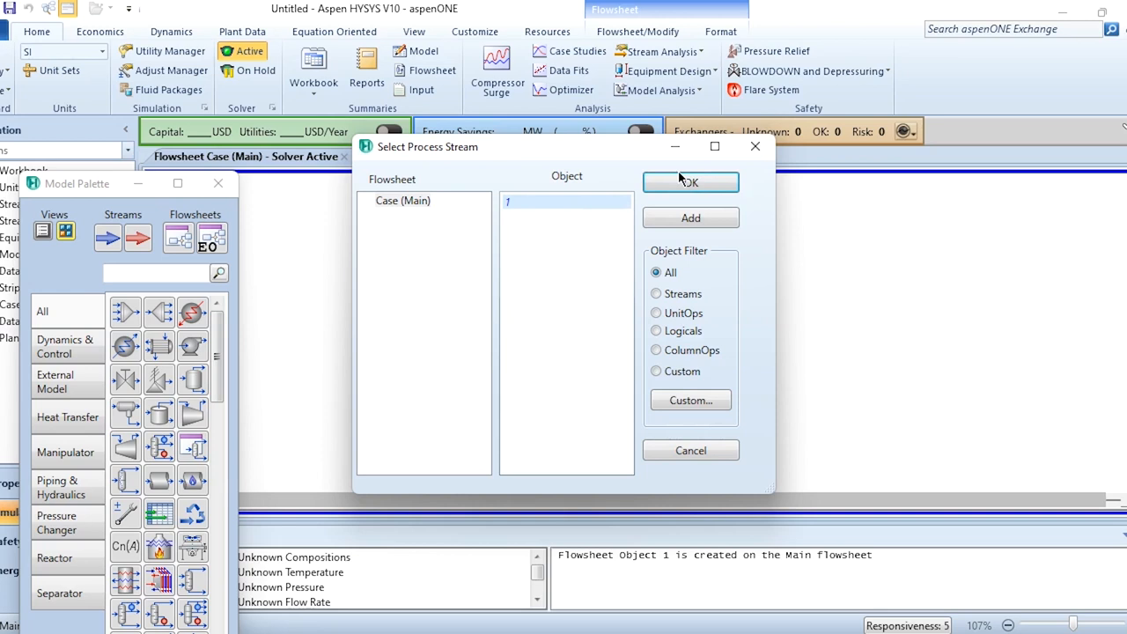
left_click(690, 182)
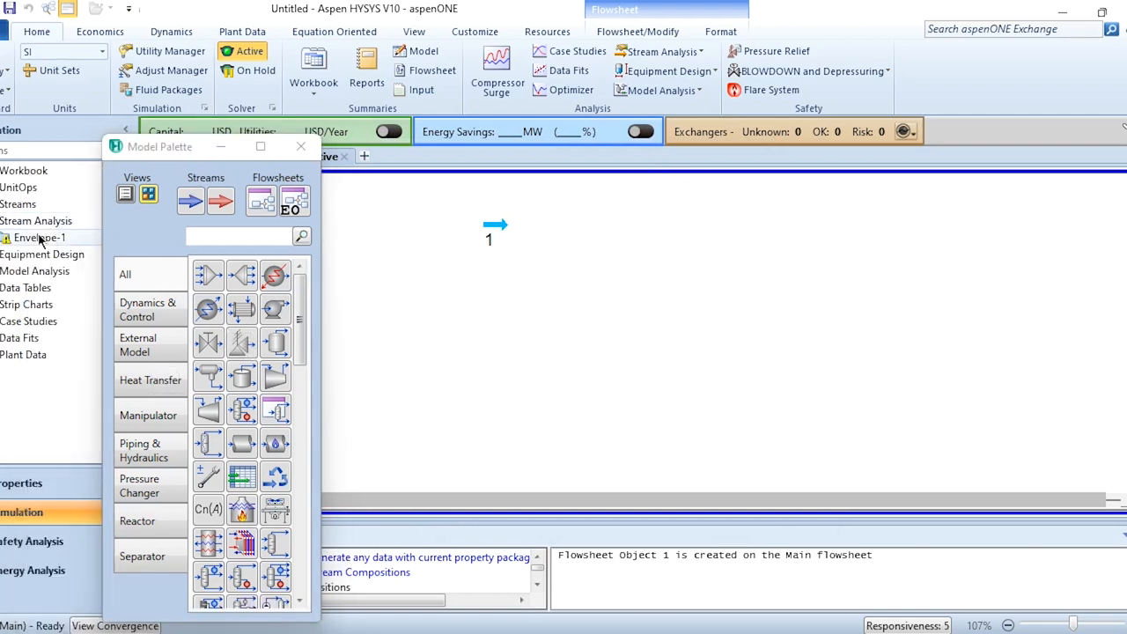
double_click(40, 237)
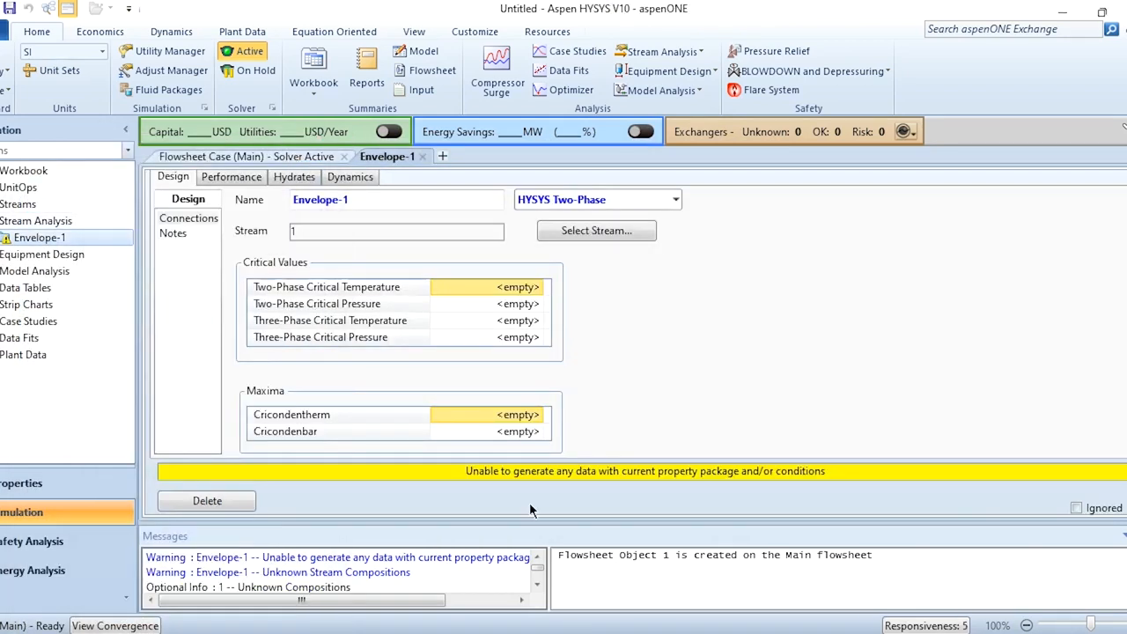
mouse_move(744, 487)
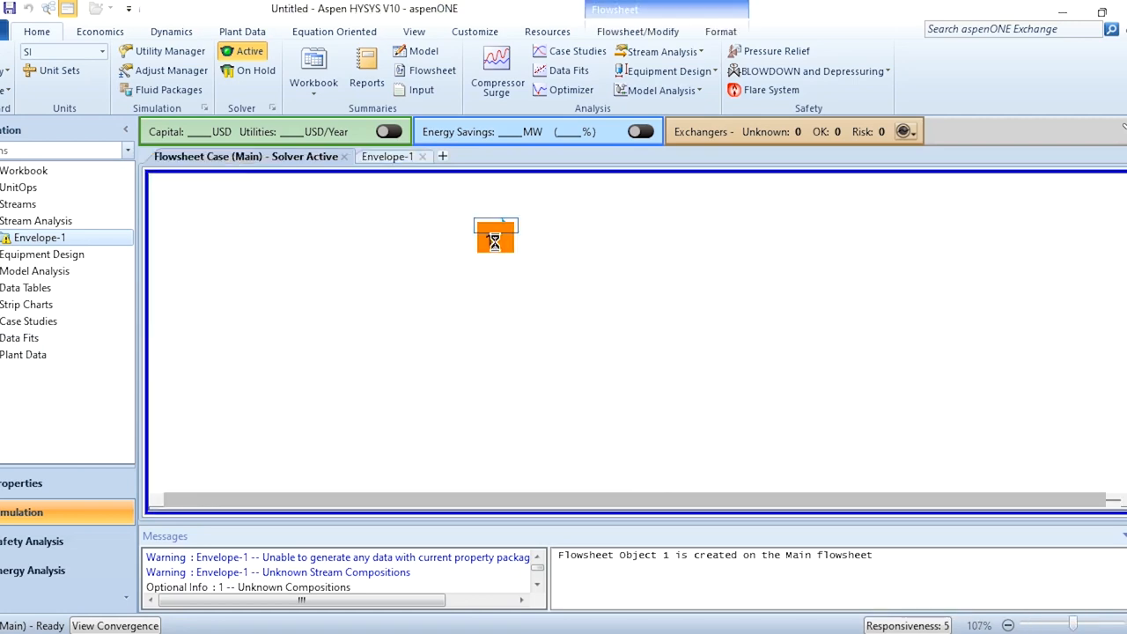
Give stream 1 a mass flow of 100 kg/h and 0.5/0.5 ethane and n-pentane mass fractions.
double_click(495, 235)
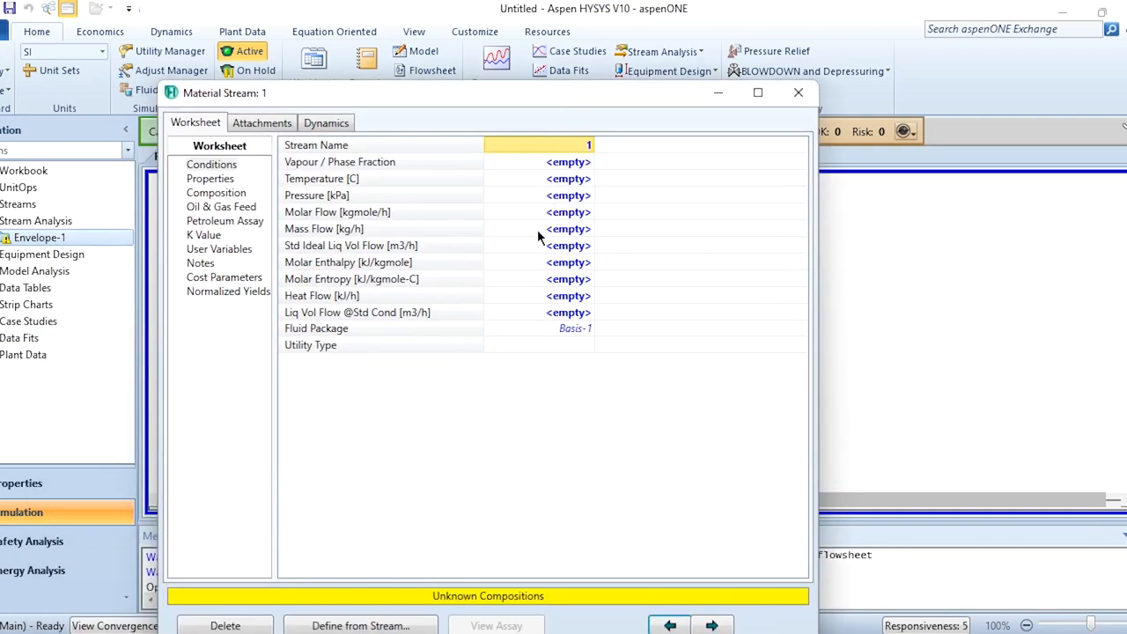
type("100.0")
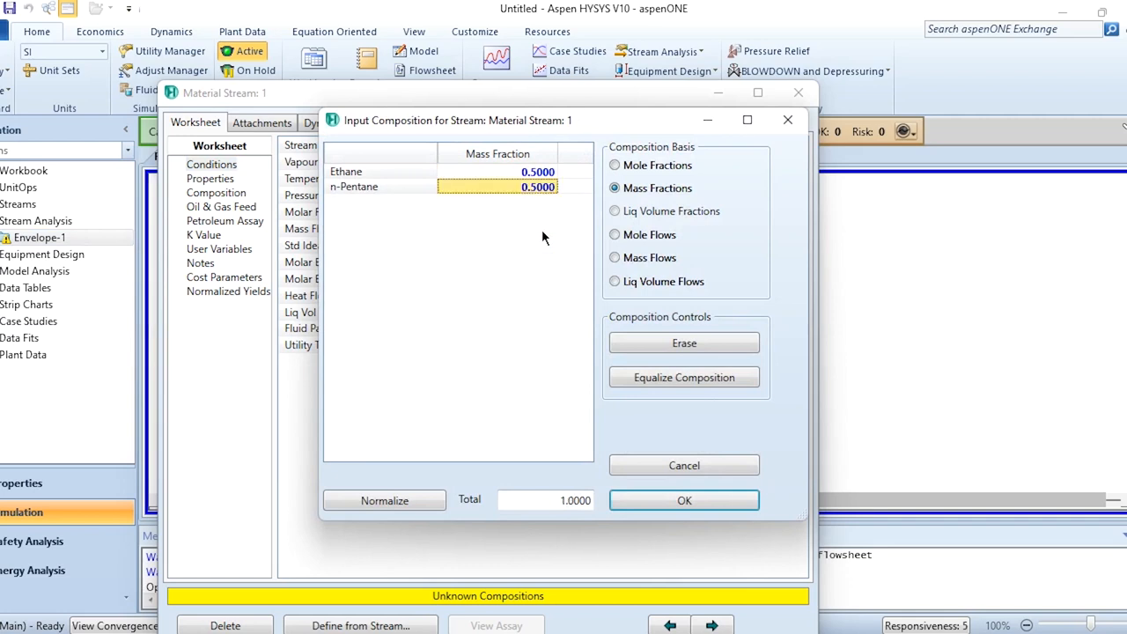
left_click(684, 500)
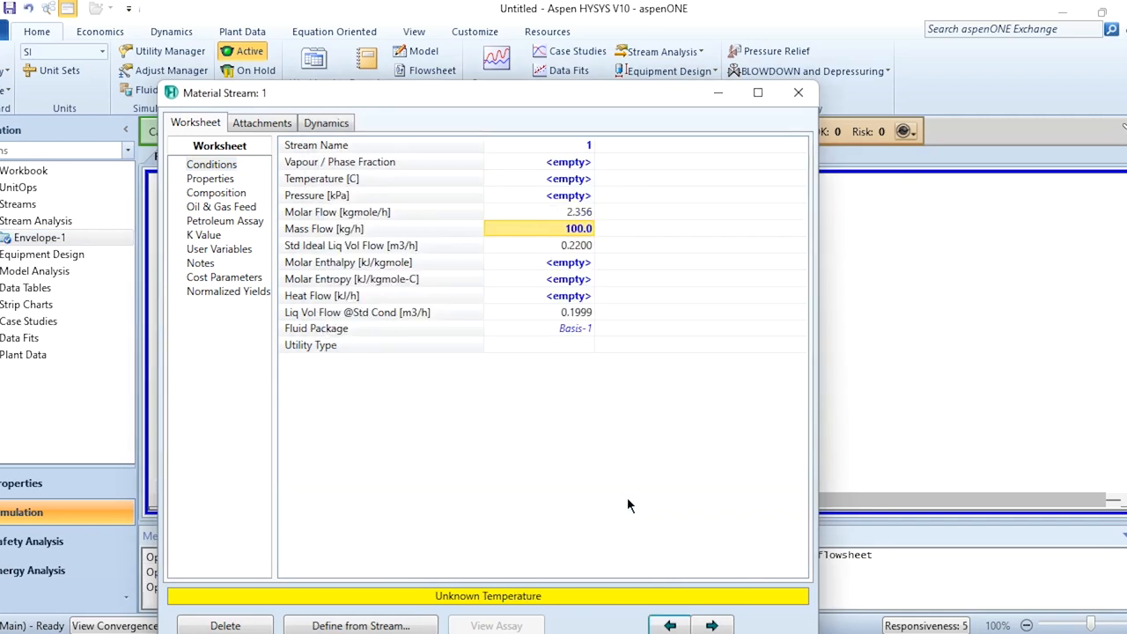
left_click(798, 92)
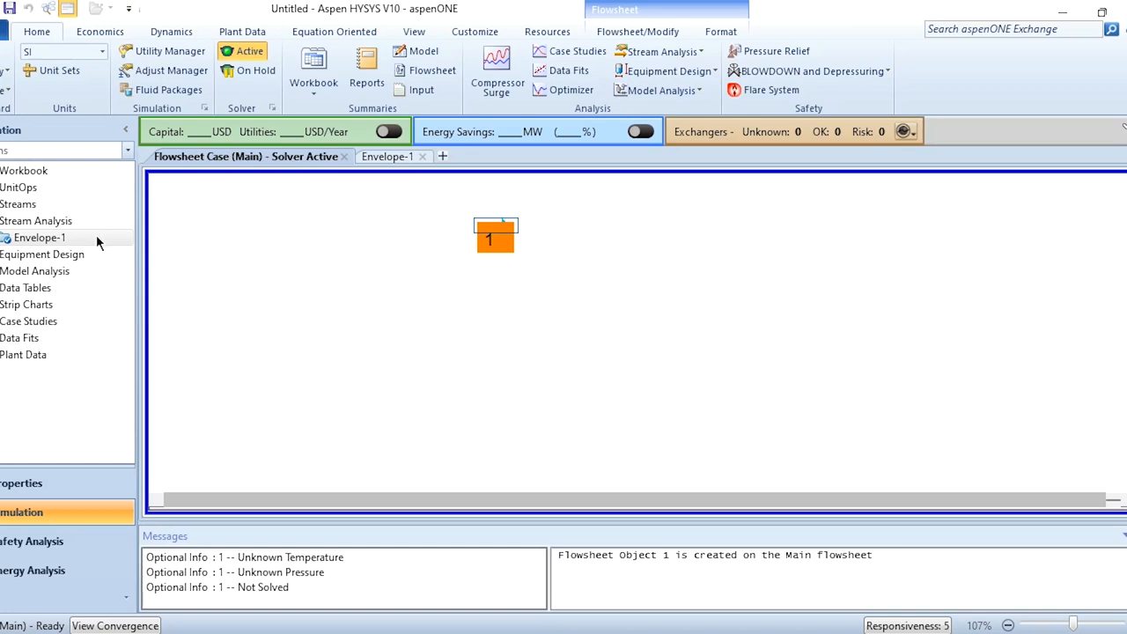
View Envelope-1's results: critical point 113.4 C and 6710 kPa, cricondentherm 123.0 C, cricondenbar 6716 kPa.
double_click(495, 235)
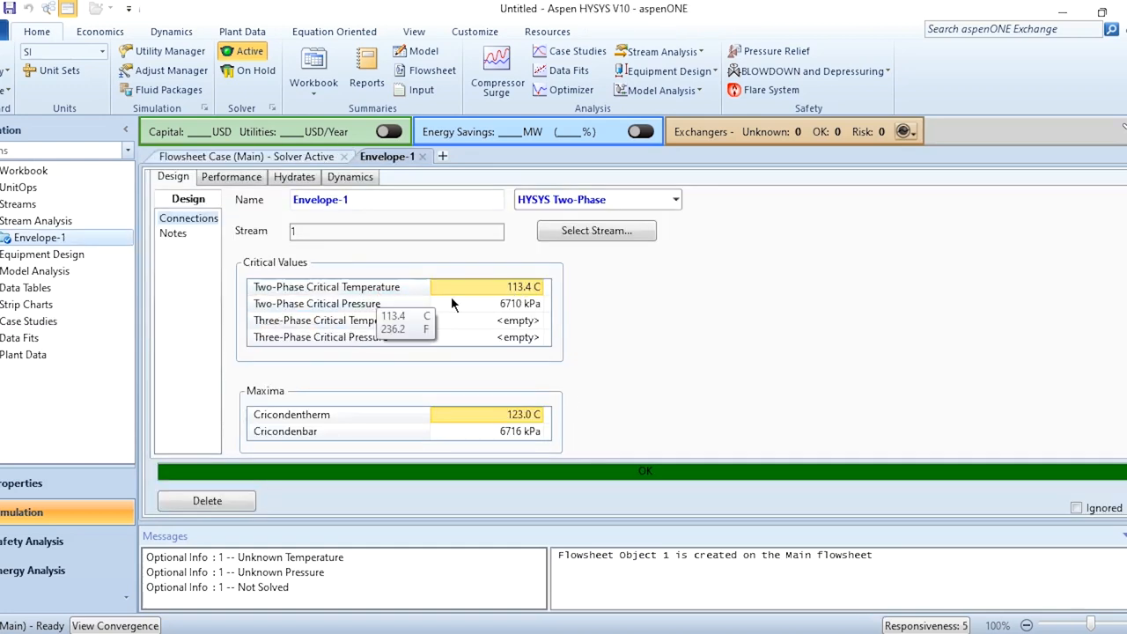
mouse_move(521, 304)
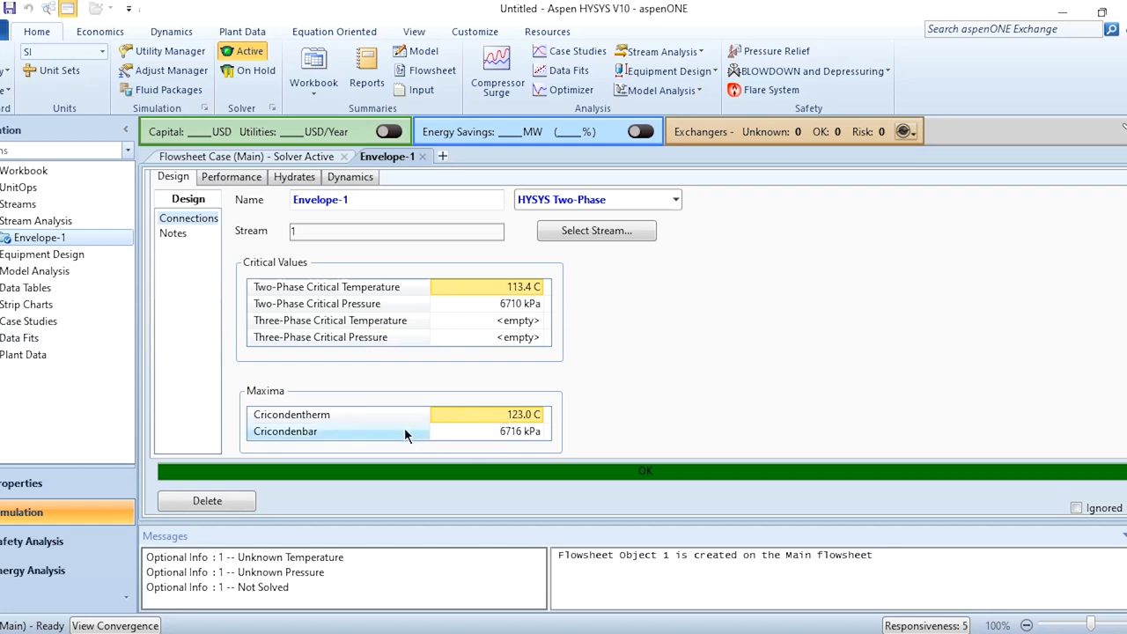
mouse_move(513, 443)
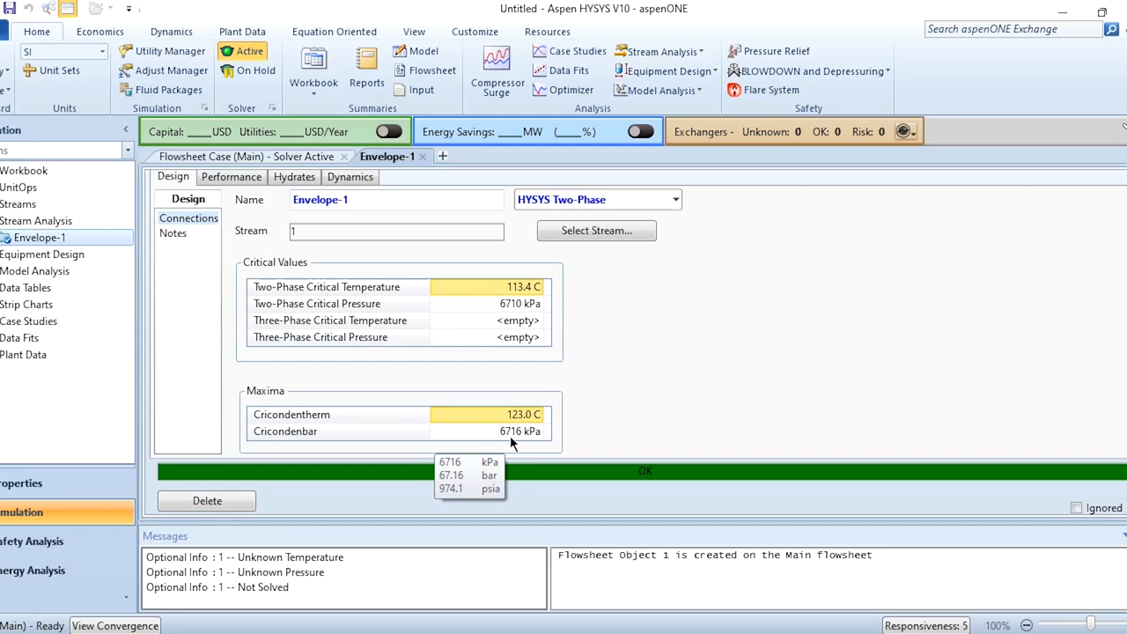
mouse_move(230, 177)
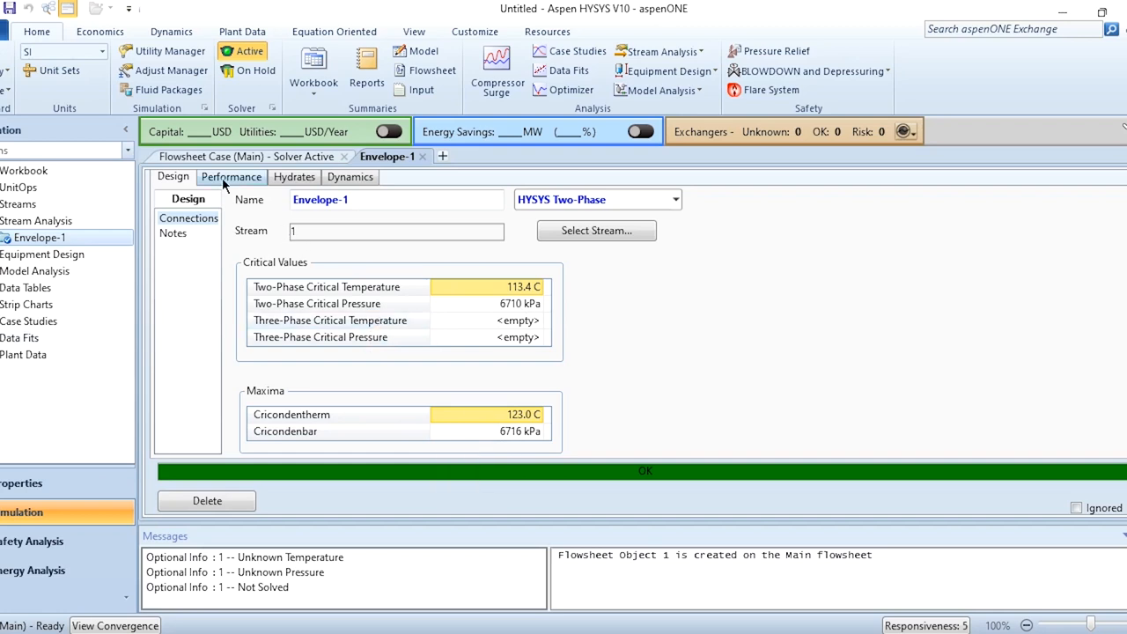
Show Envelope-1's dew point table on the Performance tab, then its pressure-temperature envelope plot.
left_click(231, 177)
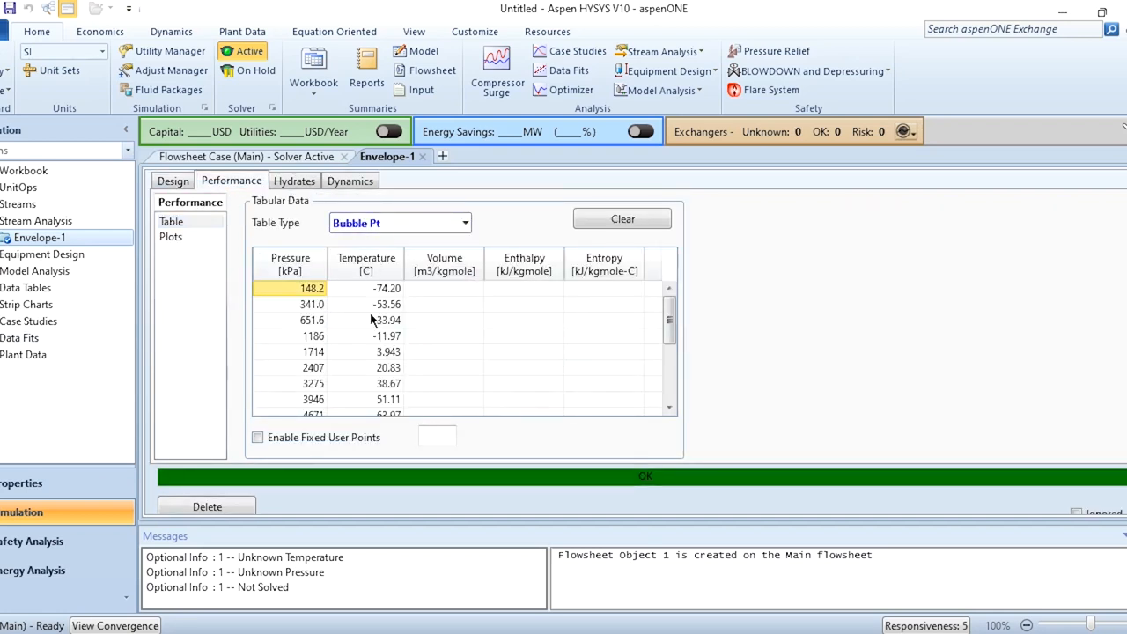
left_click(463, 222)
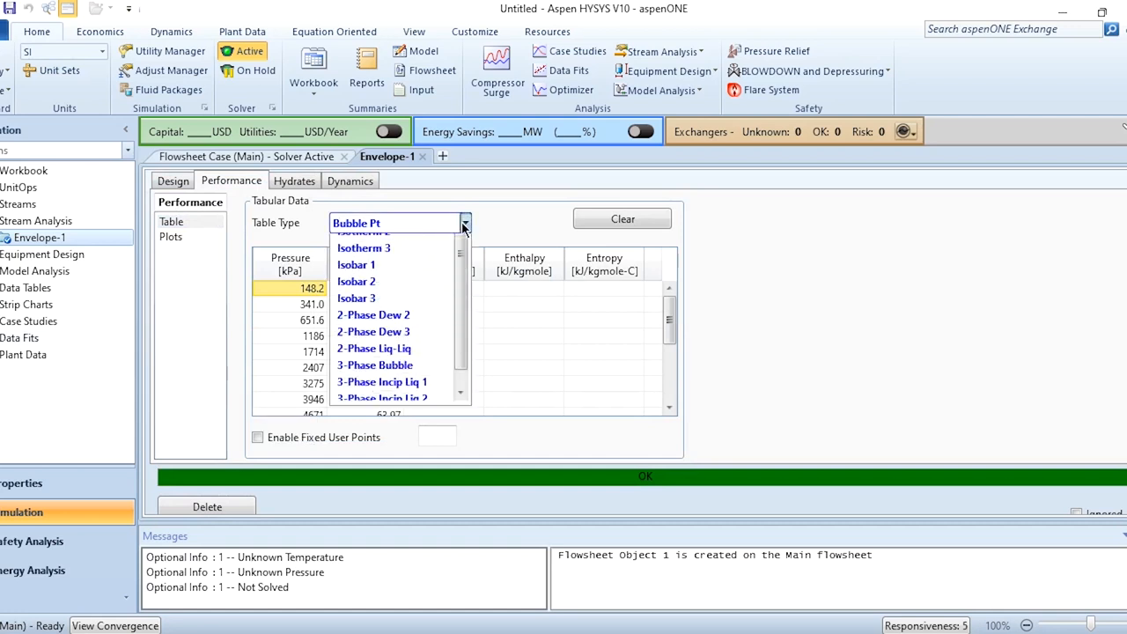
left_click(349, 223)
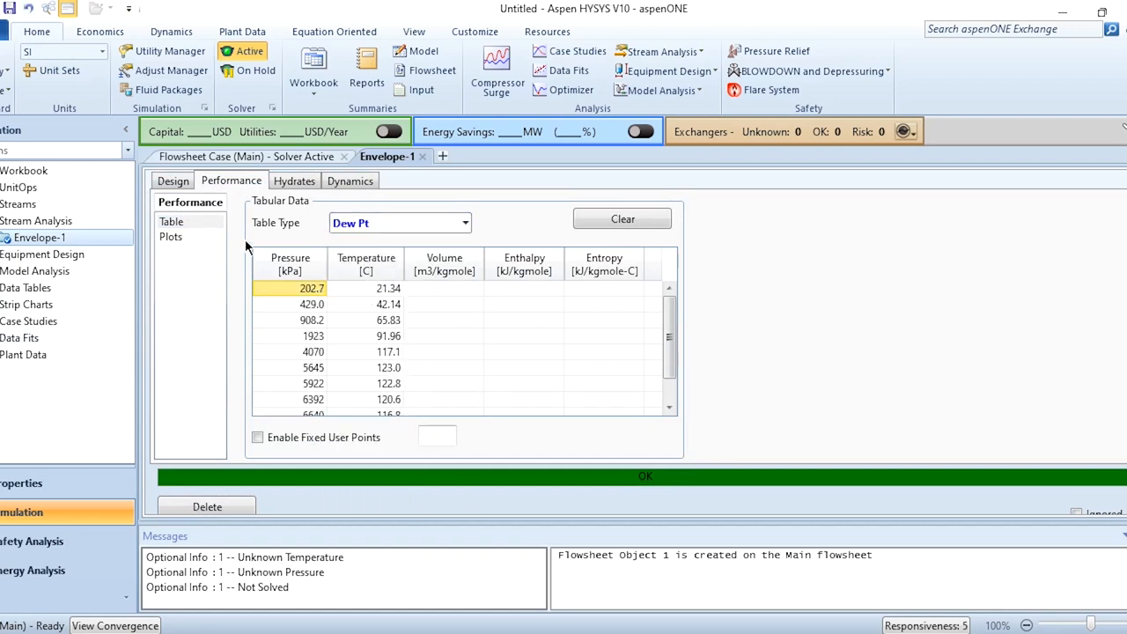
left_click(170, 236)
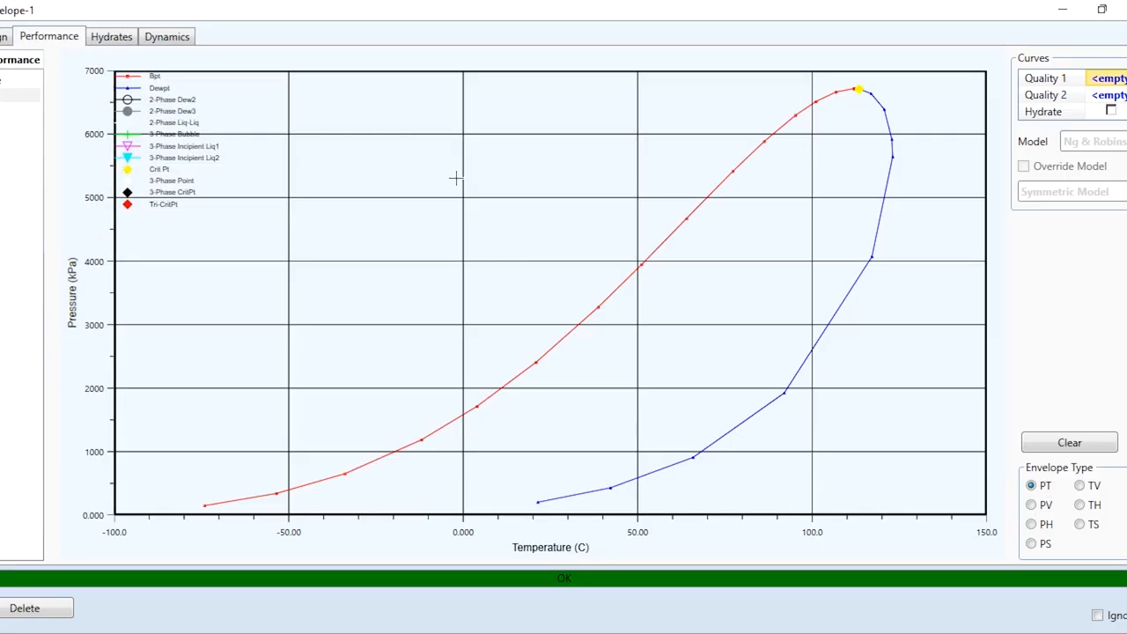
mouse_move(822, 358)
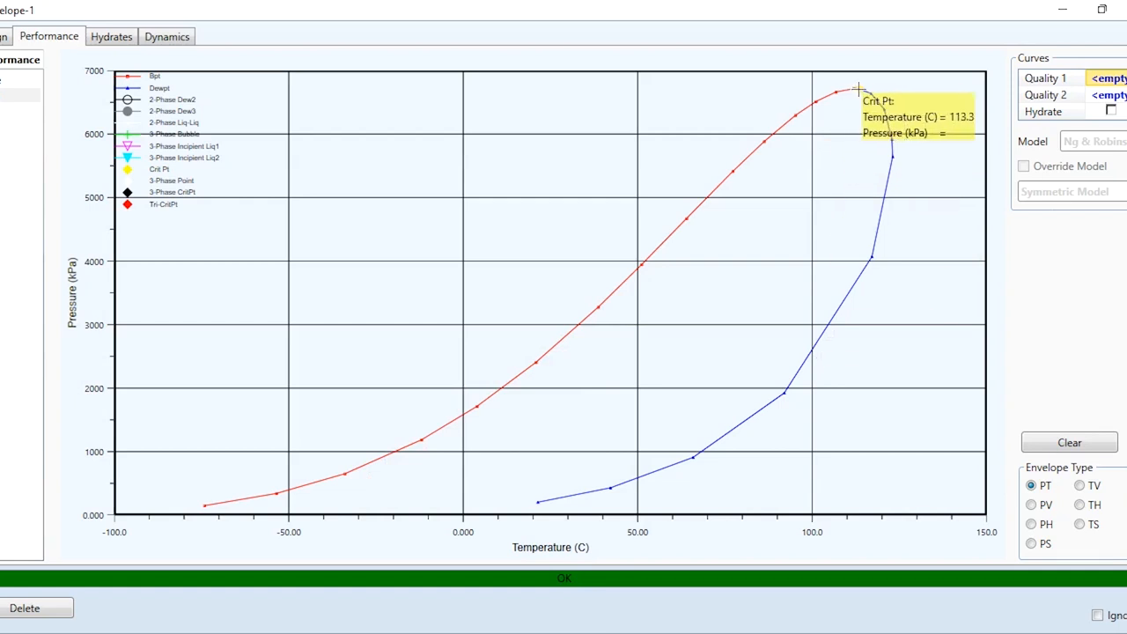
mouse_move(856, 99)
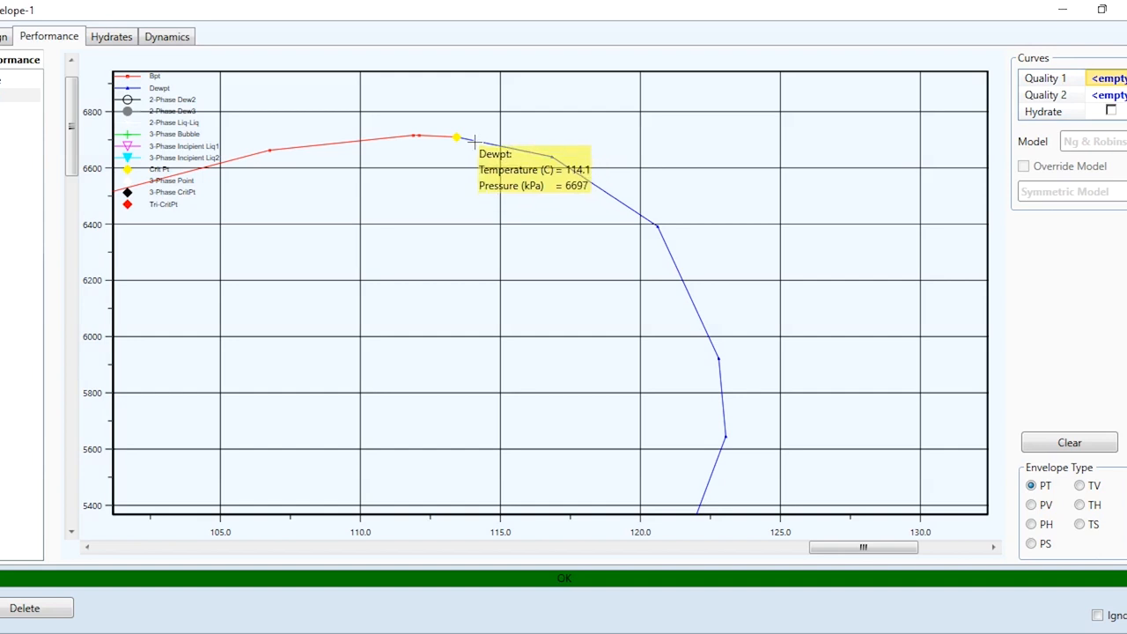
mouse_move(509, 143)
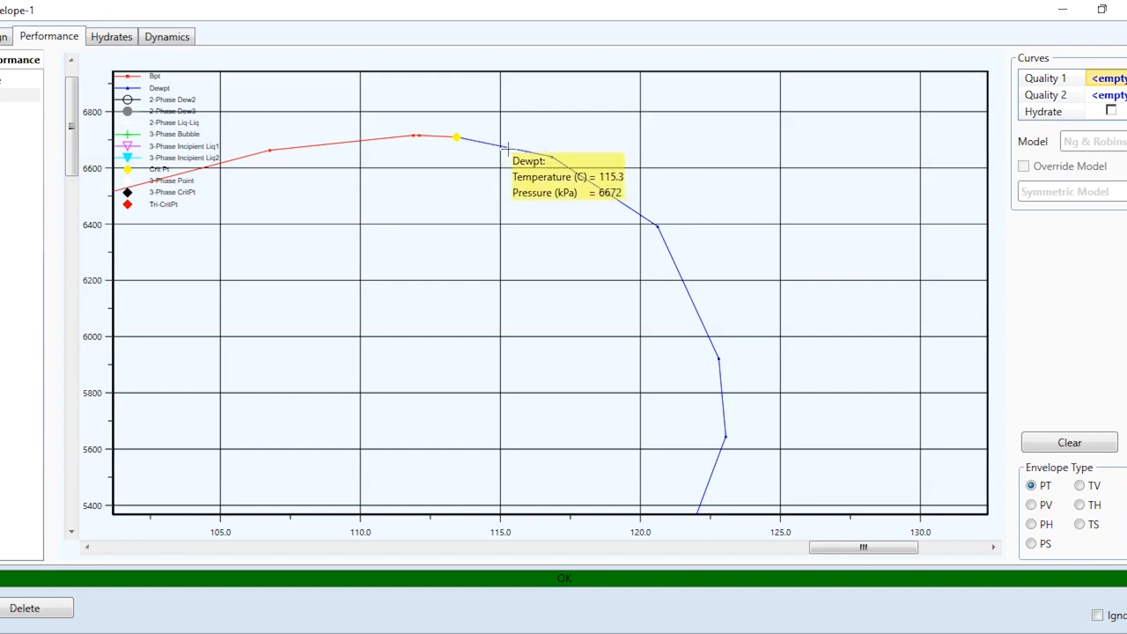
mouse_move(499, 148)
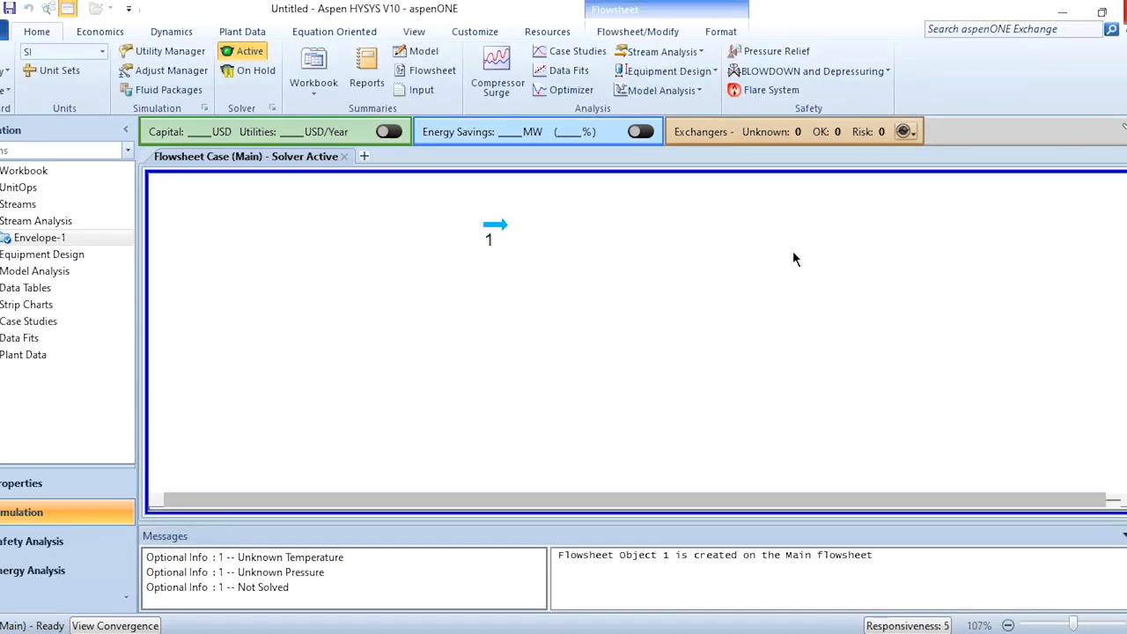
Add Property Table-1 for stream 1 with the temperature state fixed at 115 C.
left_click(663, 51)
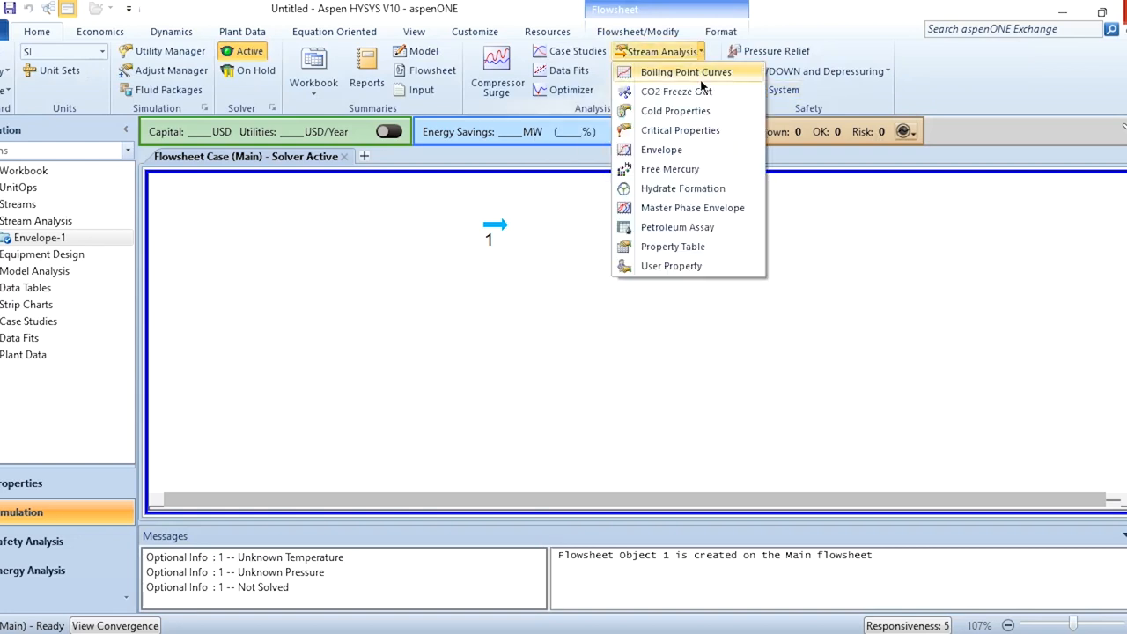
left_click(661, 149)
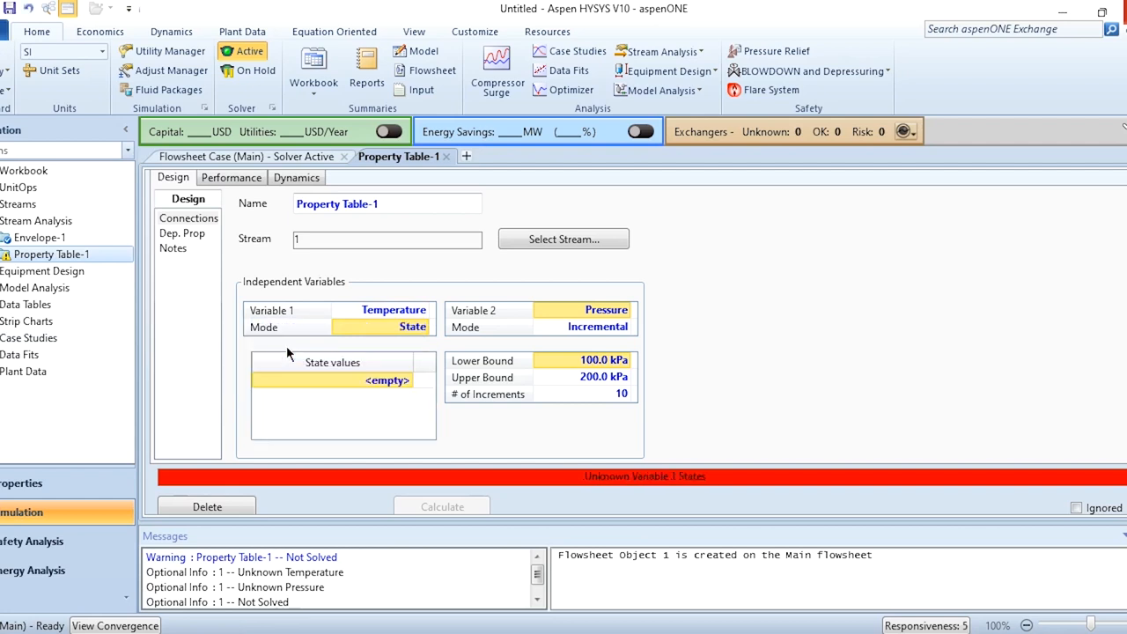
type("115 C")
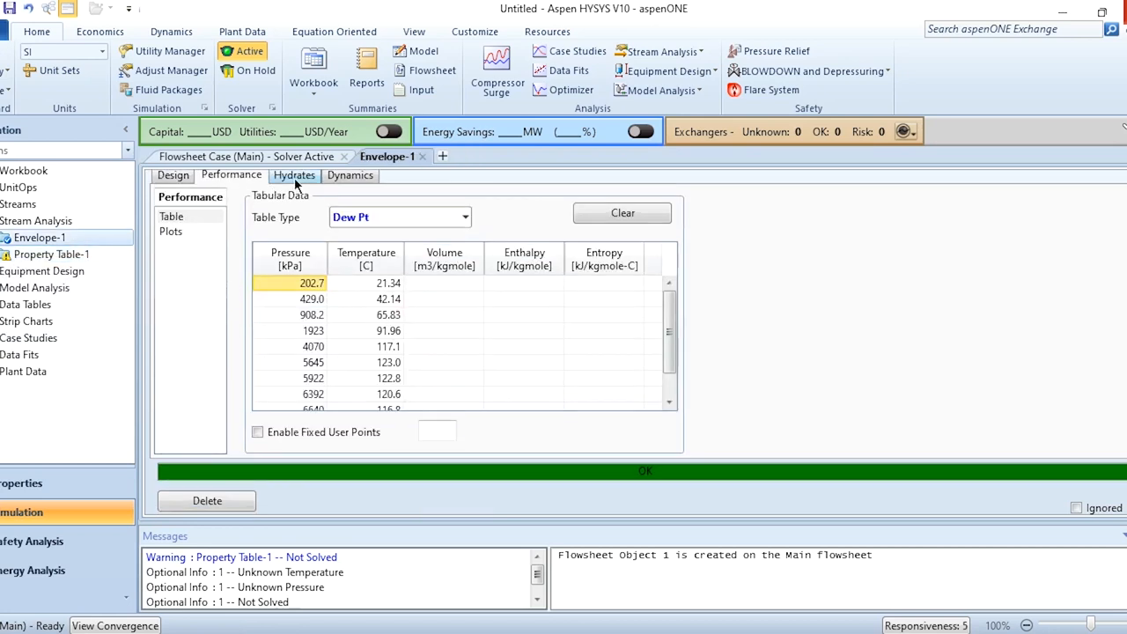
Redisplay Envelope-1's PT envelope plot around the critical point, roughly 106-124 C and 6200-6800 kPa.
left_click(171, 230)
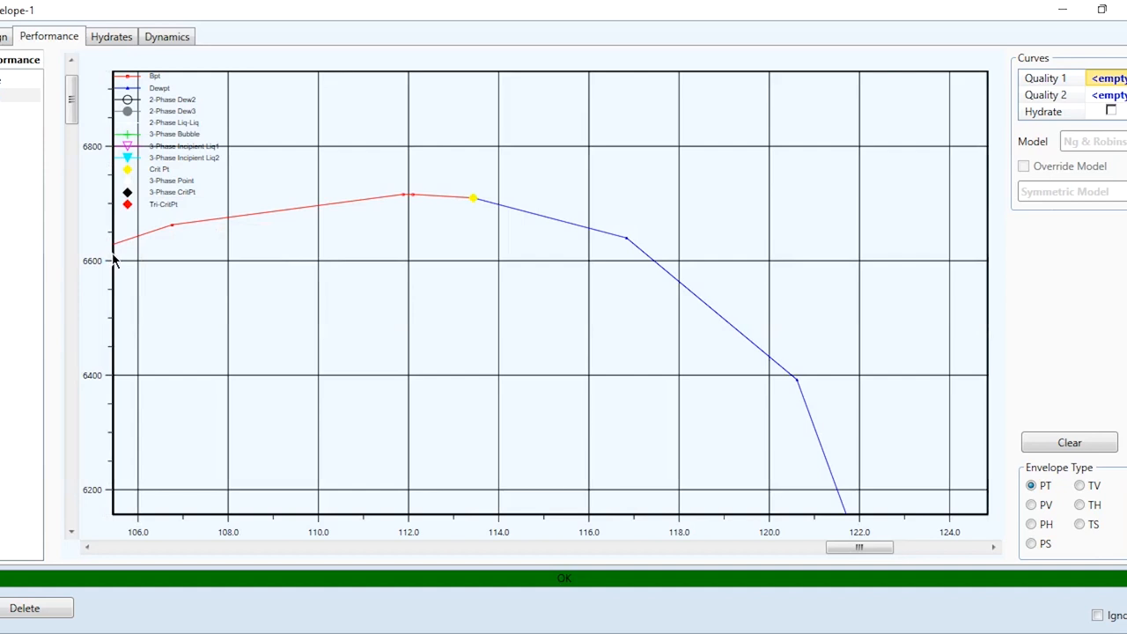
mouse_move(108, 190)
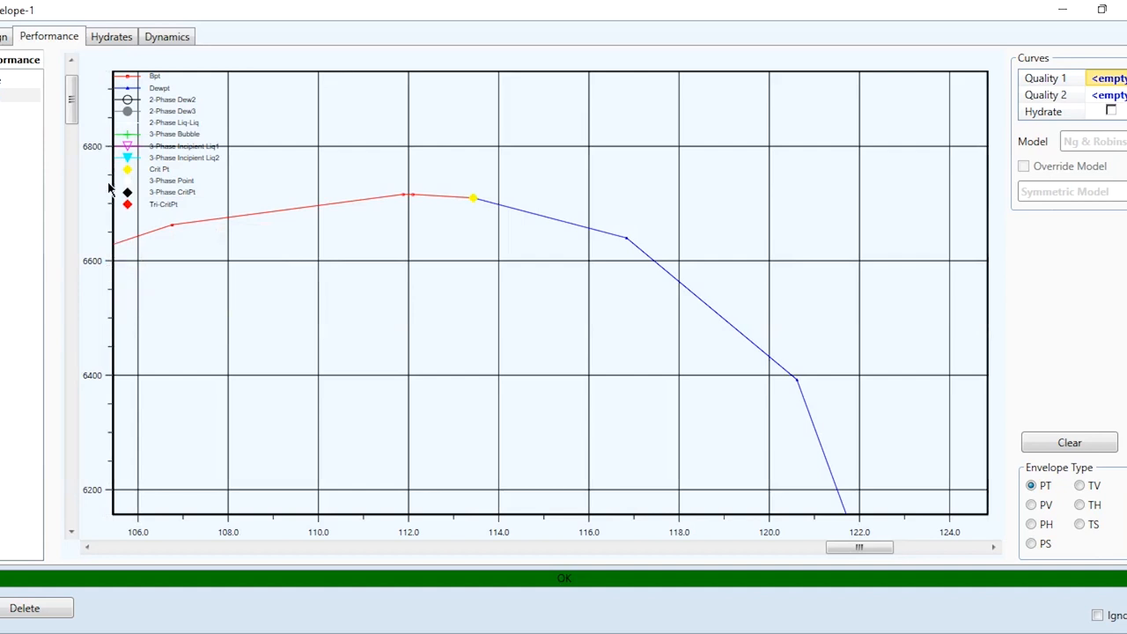
mouse_move(113, 238)
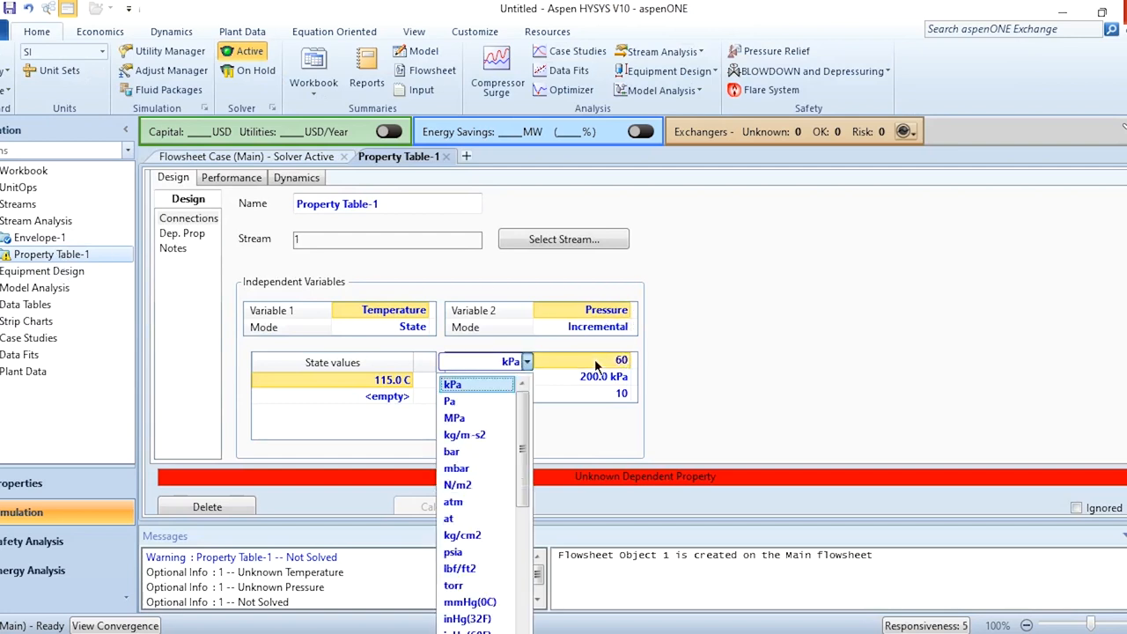
Sweep the table's pressure from 6000 to 6900 kPa in 20 increments and go to its dependent properties.
left_click(453, 384)
type("6900")
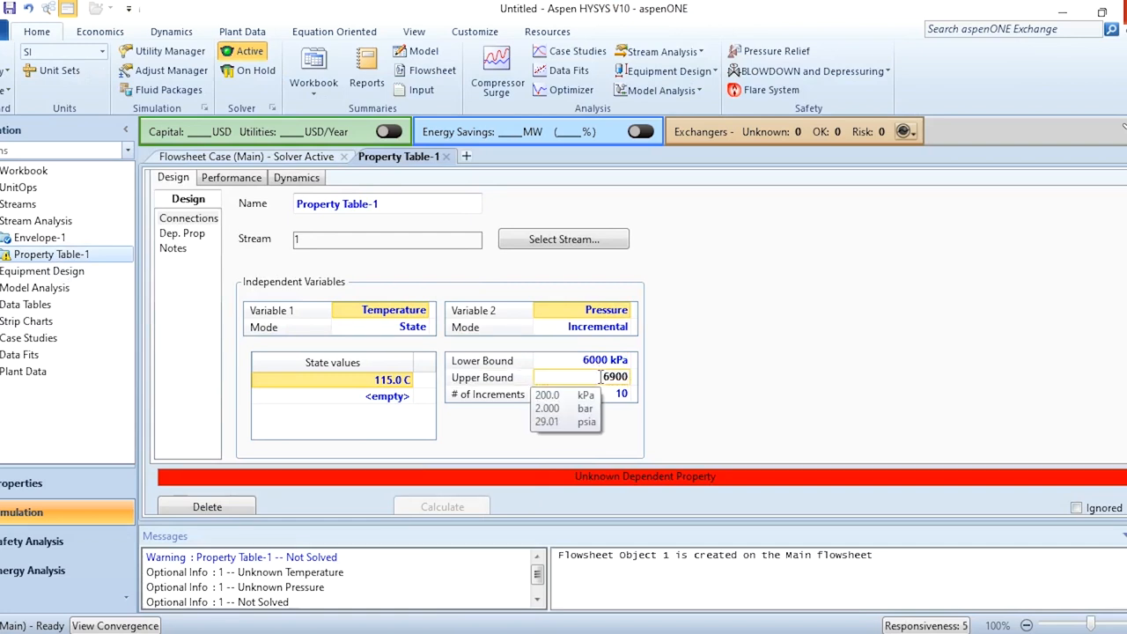
left_click(589, 394)
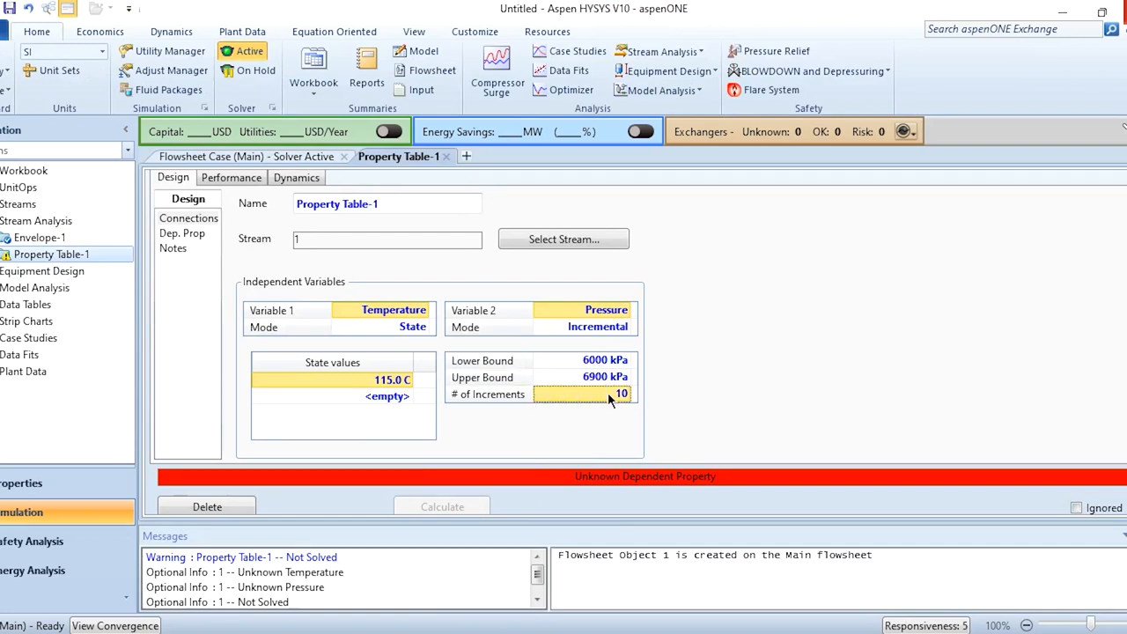
type("20")
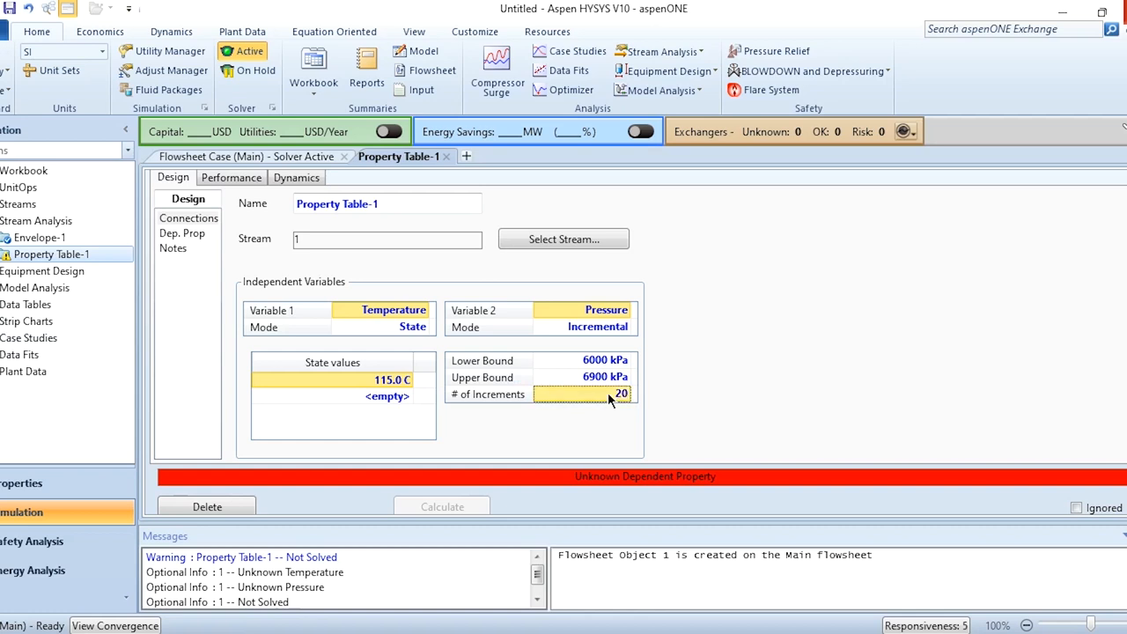
left_click(183, 232)
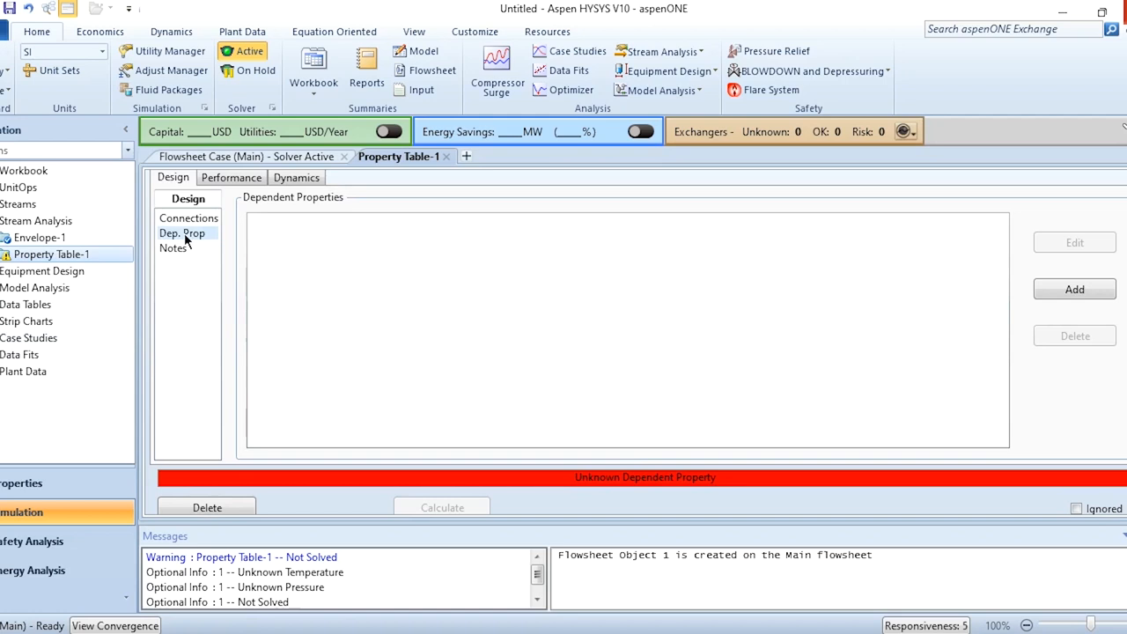
Add Vapour Fraction as Property Table-1's dependent property so the table solves.
left_click(1074, 289)
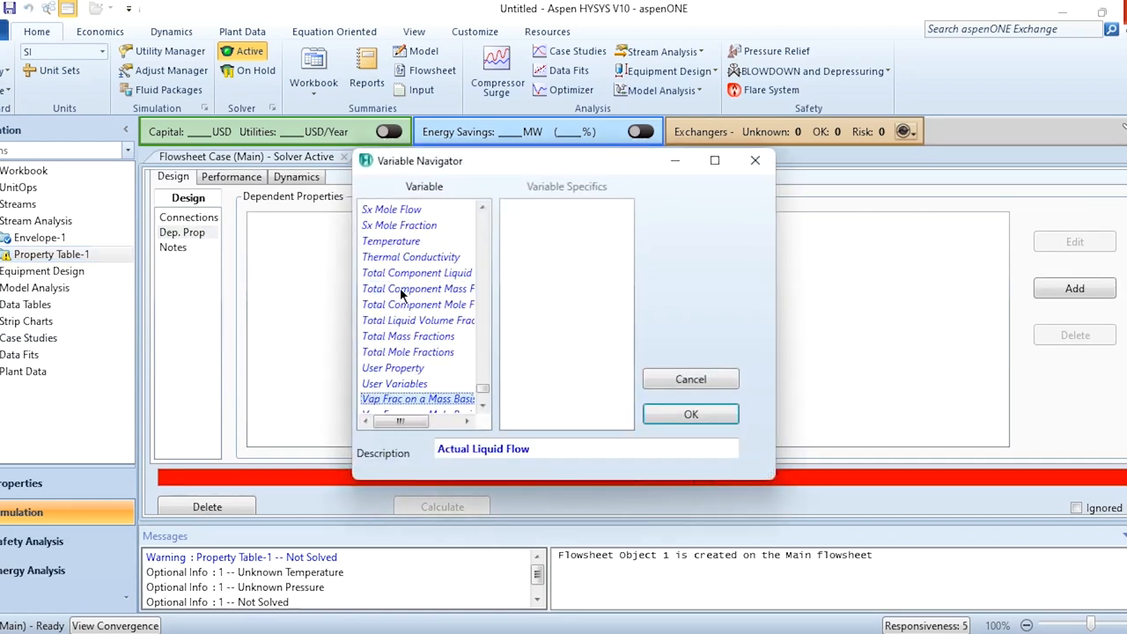
left_click(399, 398)
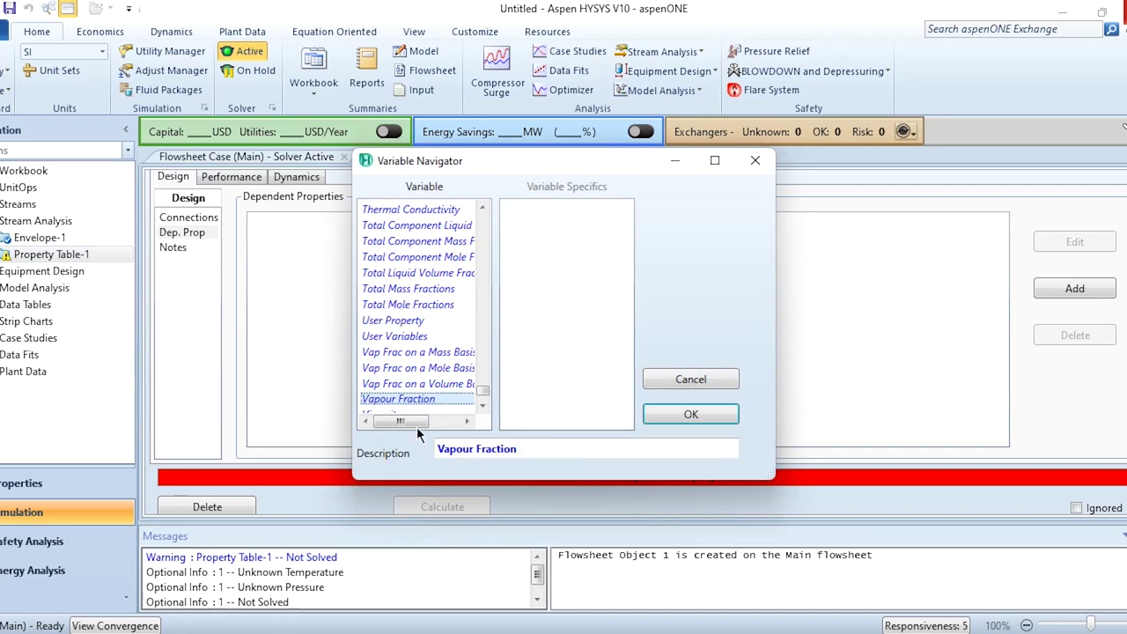
left_click(690, 414)
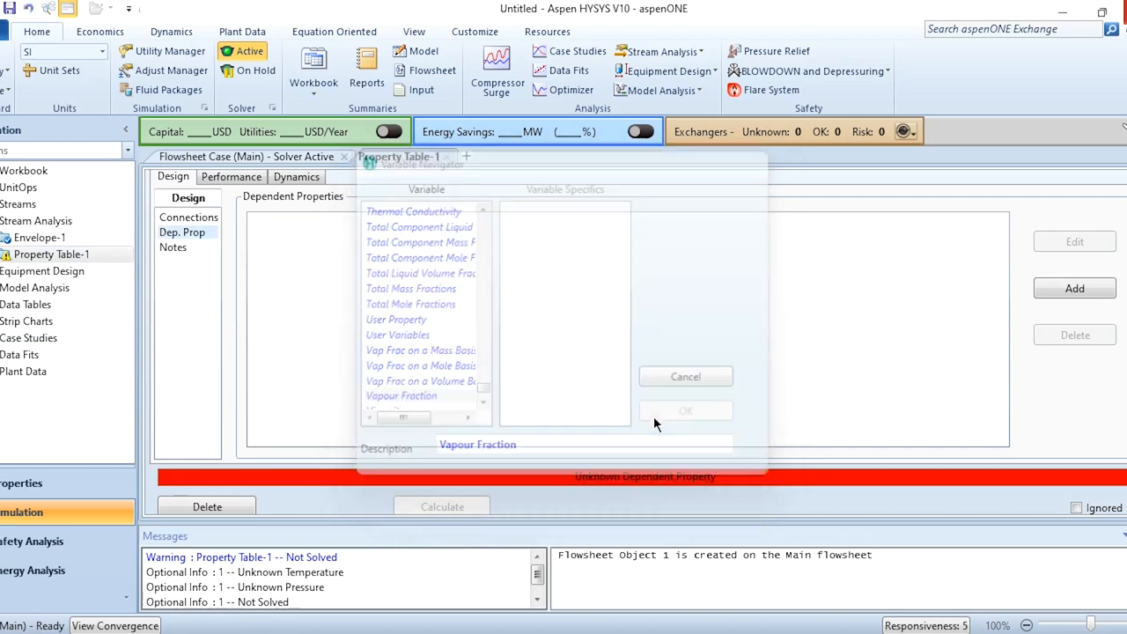
left_click(685, 410)
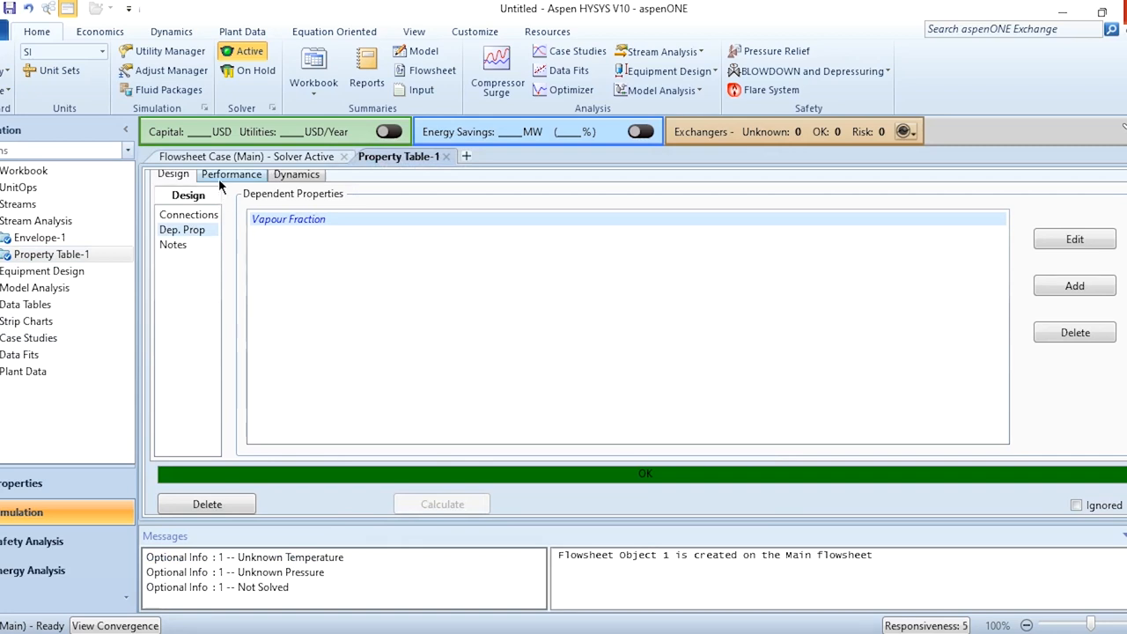
View the solved vapour fractions (0.758 at 6000 kPa, decreasing) and bring up the plotting options.
left_click(230, 174)
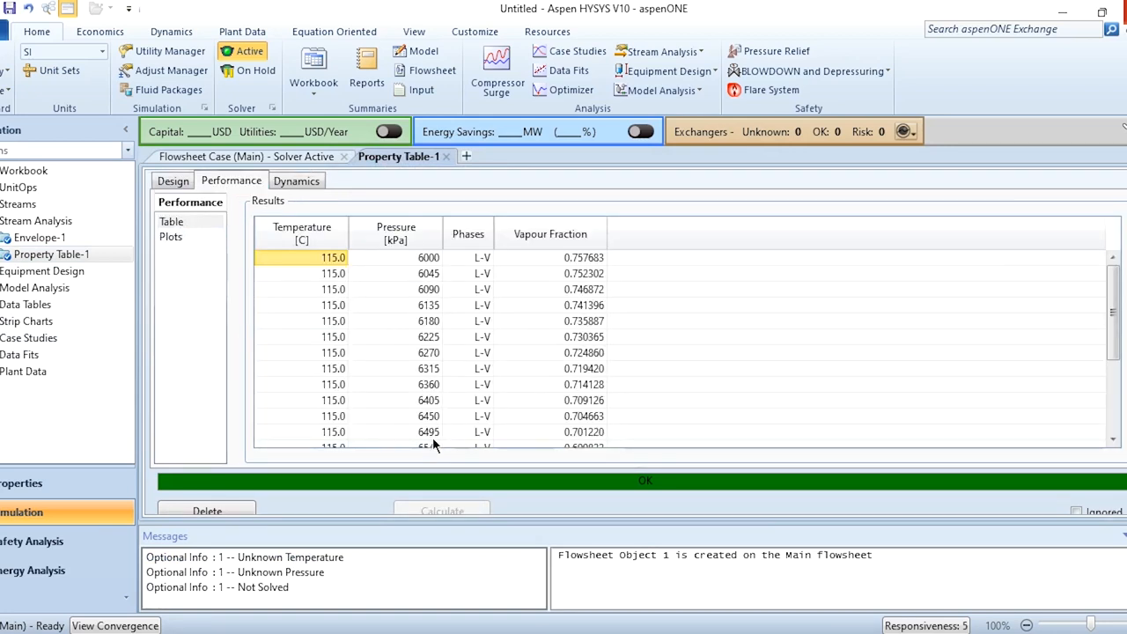
left_click(171, 237)
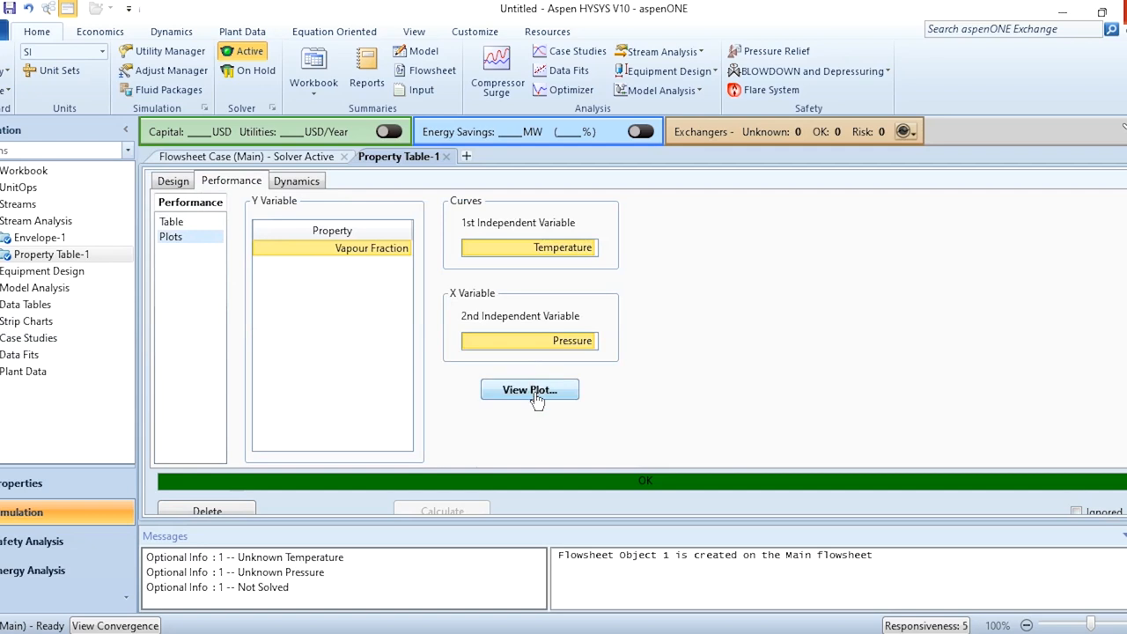
View the 115 °C vapour fraction versus pressure plot with its dip near 6540 kPa.
left_click(529, 389)
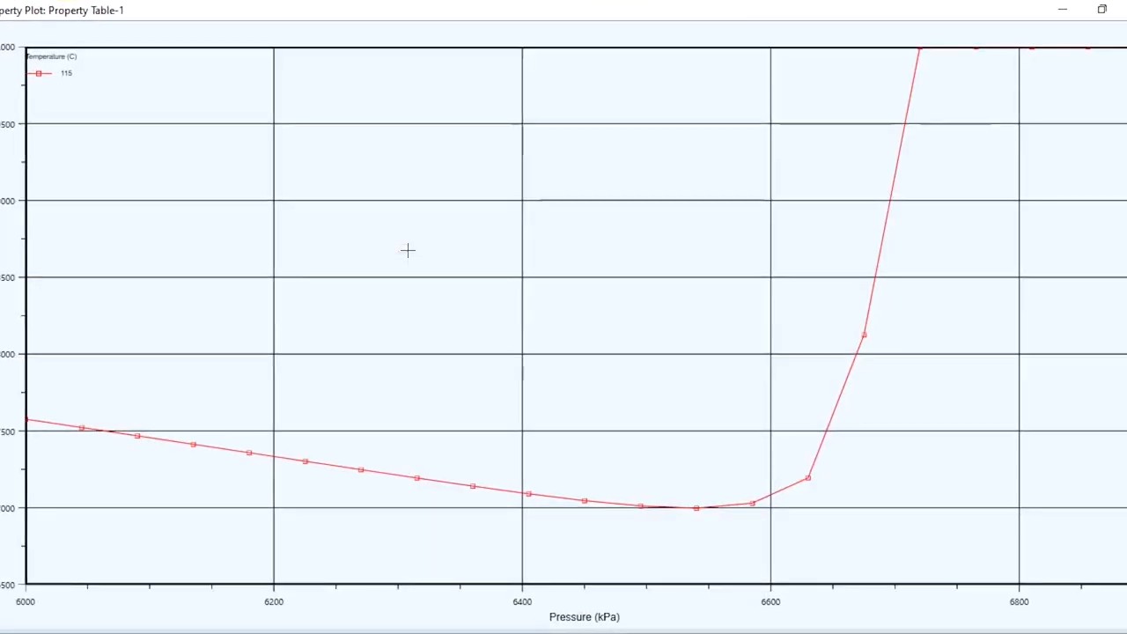
mouse_move(31, 423)
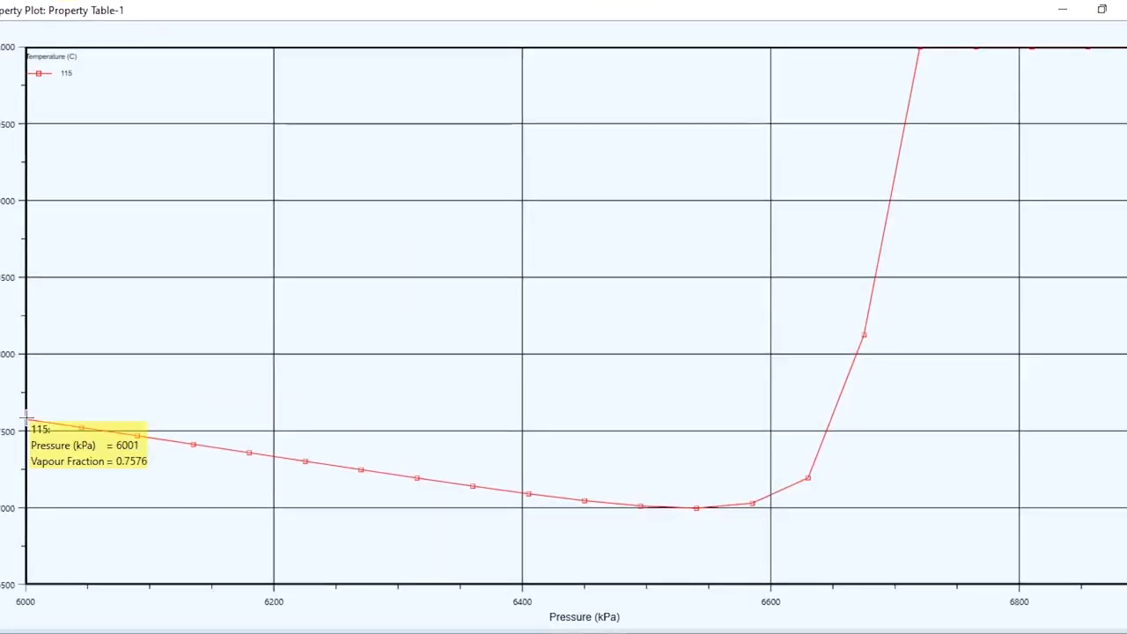
mouse_move(195, 450)
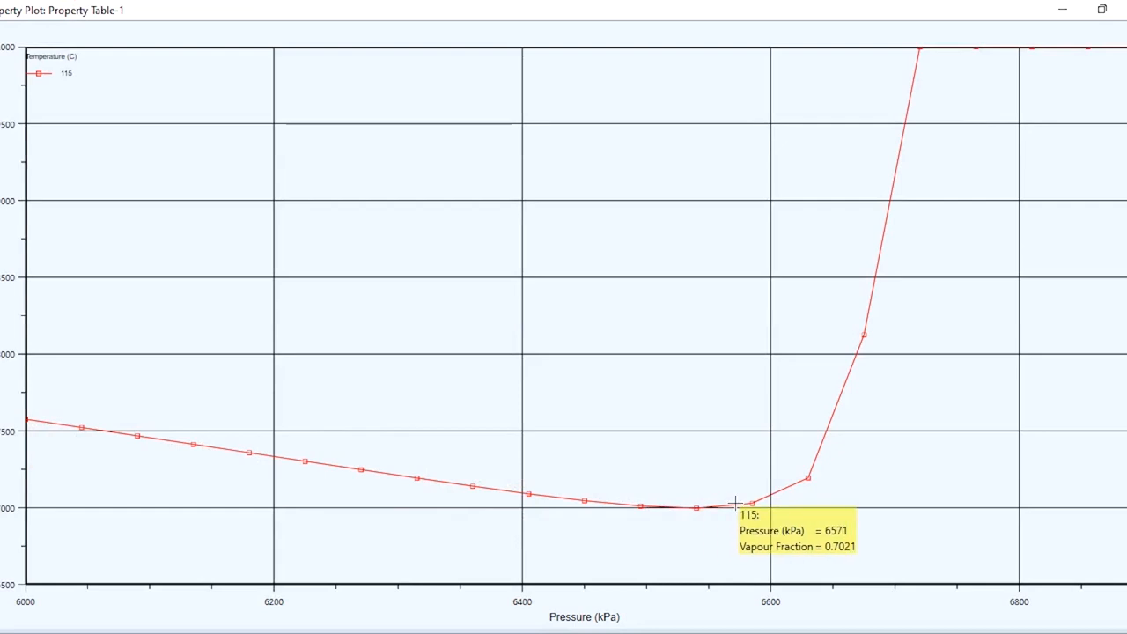
mouse_move(752, 497)
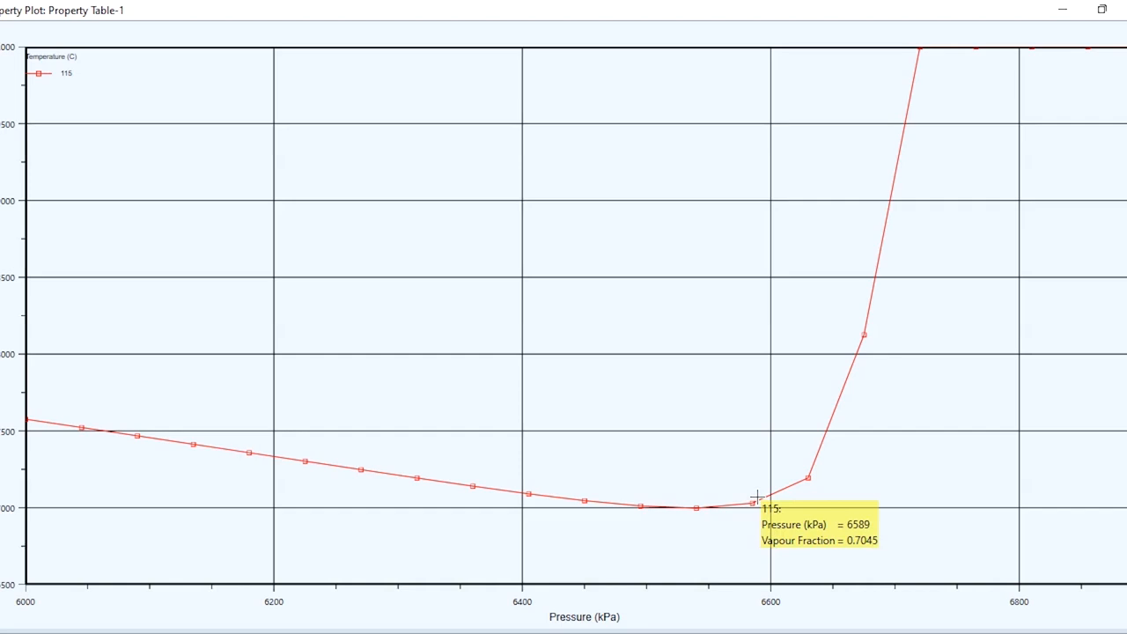
mouse_move(828, 434)
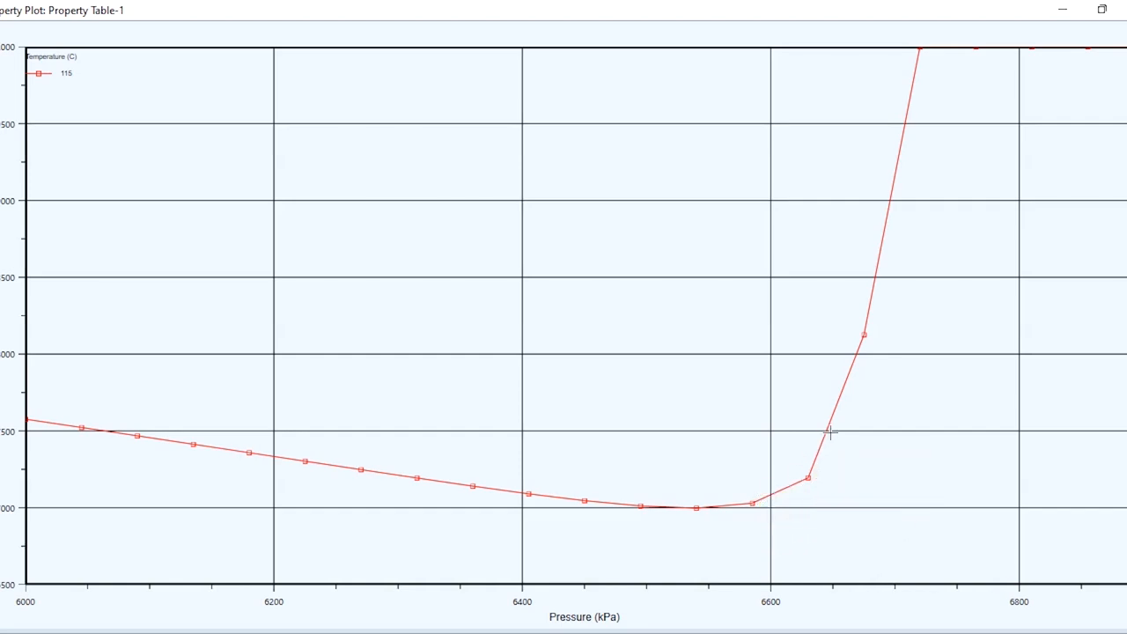
mouse_move(861, 299)
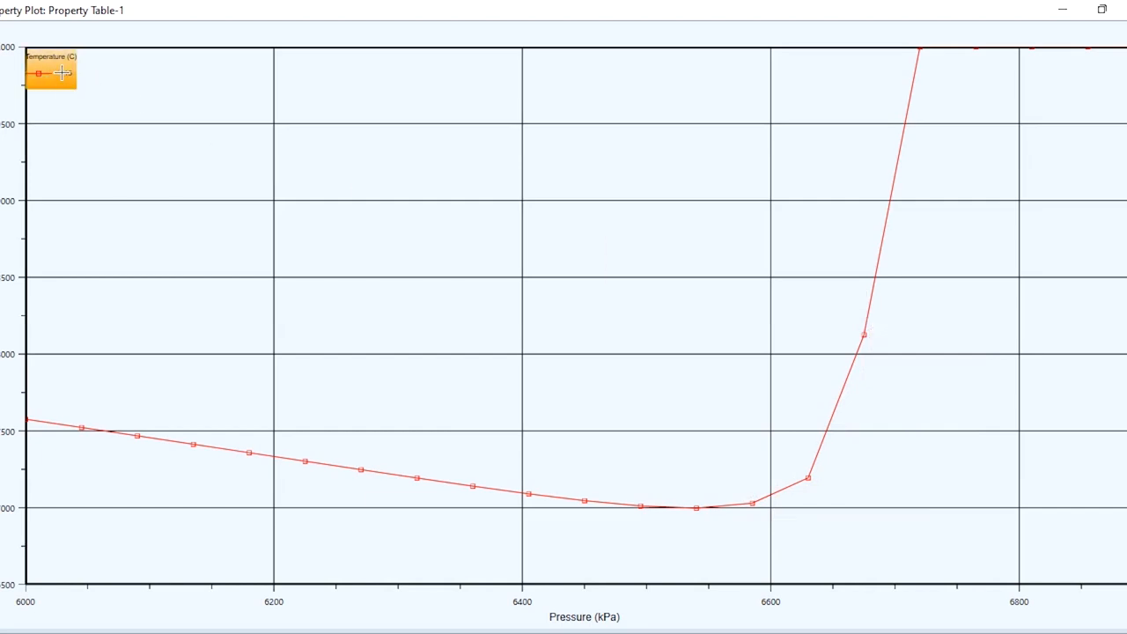
mouse_move(403, 201)
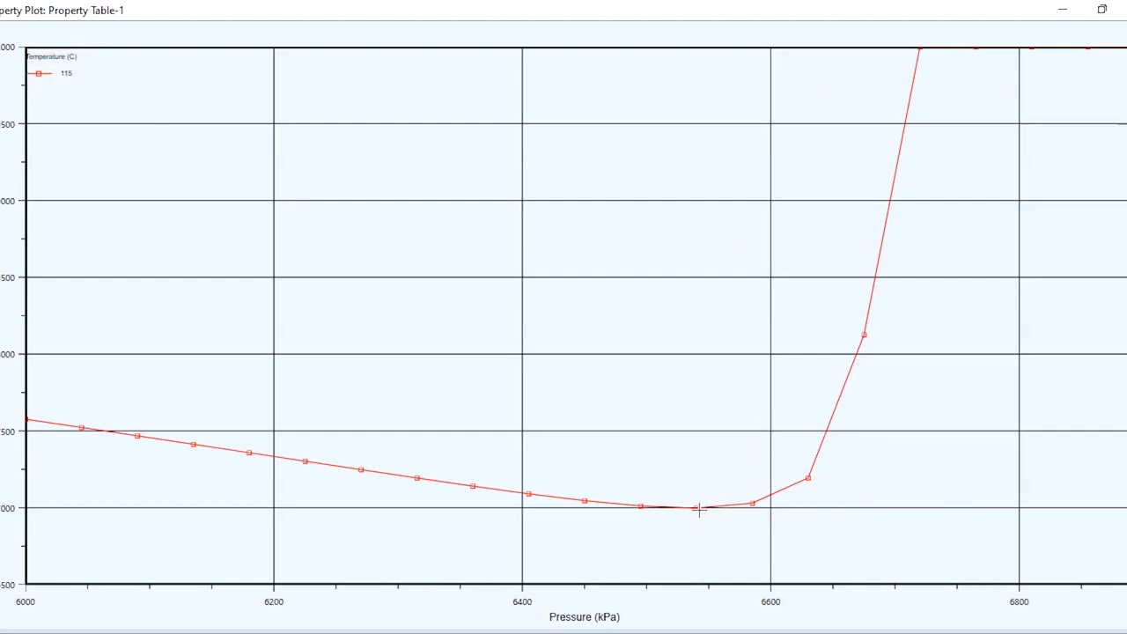
mouse_move(700, 515)
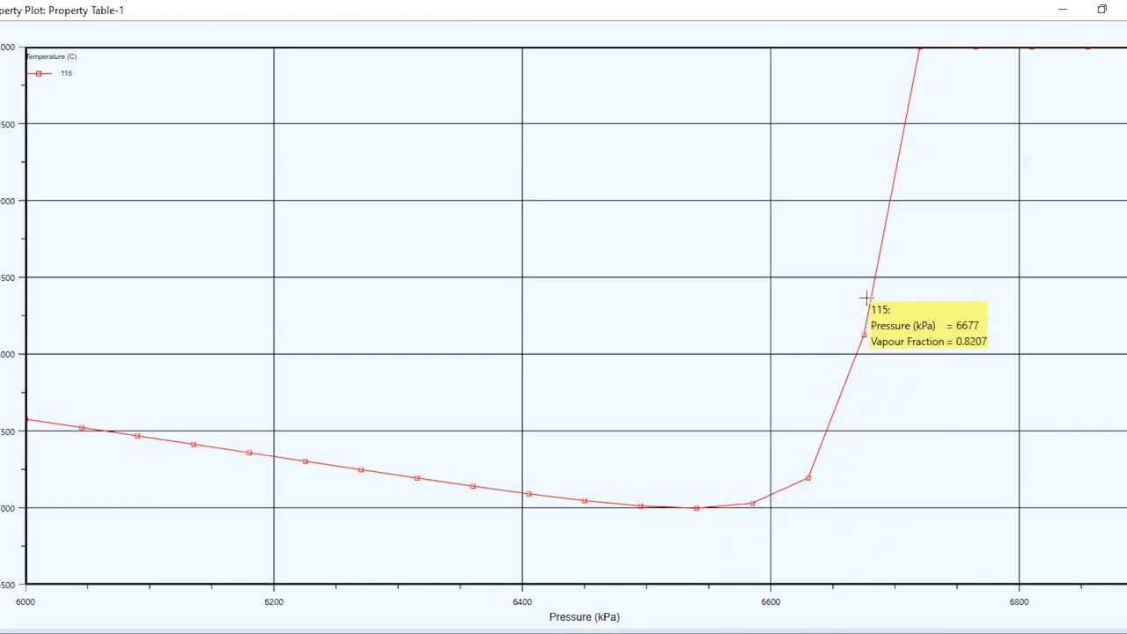
mouse_move(923, 66)
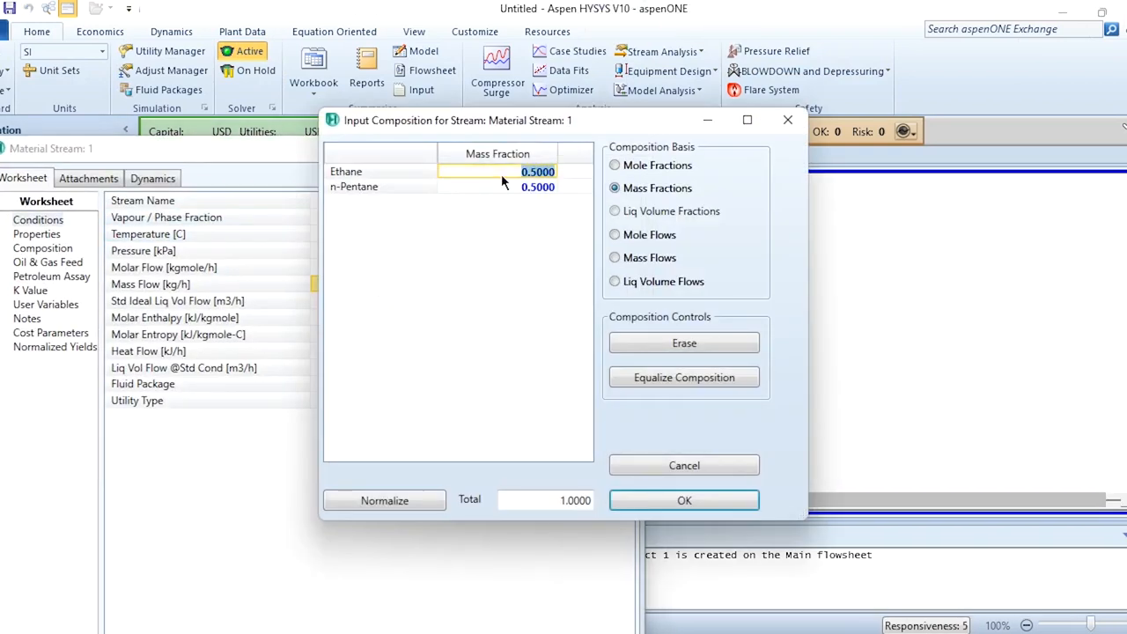
Set stream 1 mass fractions to 0.4000 ethane and 0.6000 n-pentane and confirm.
type("0.4000")
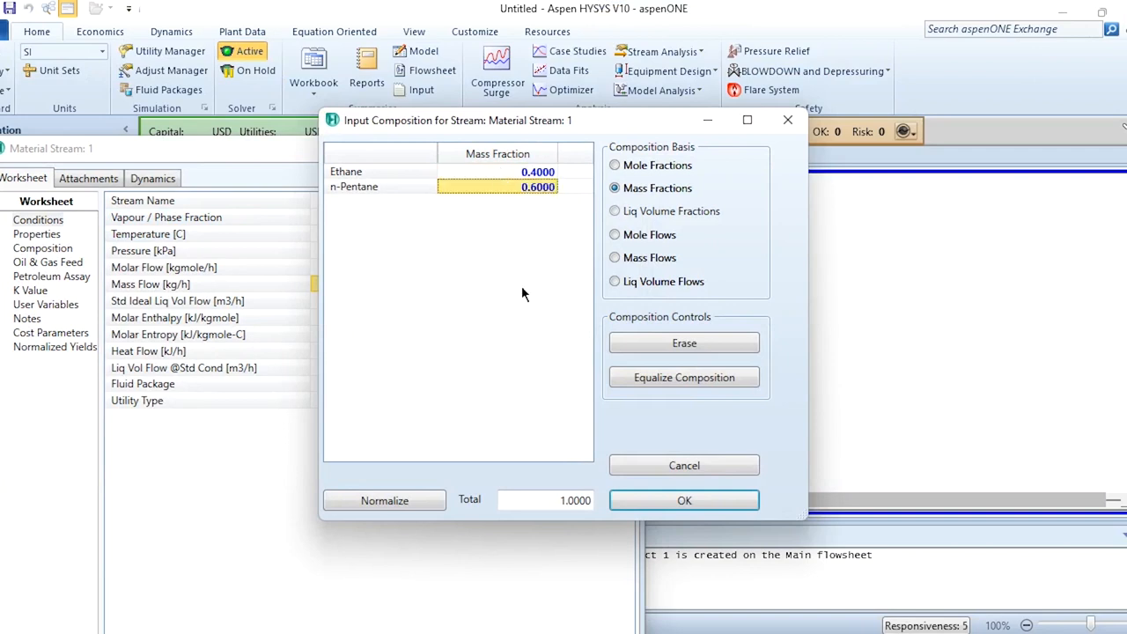
left_click(684, 501)
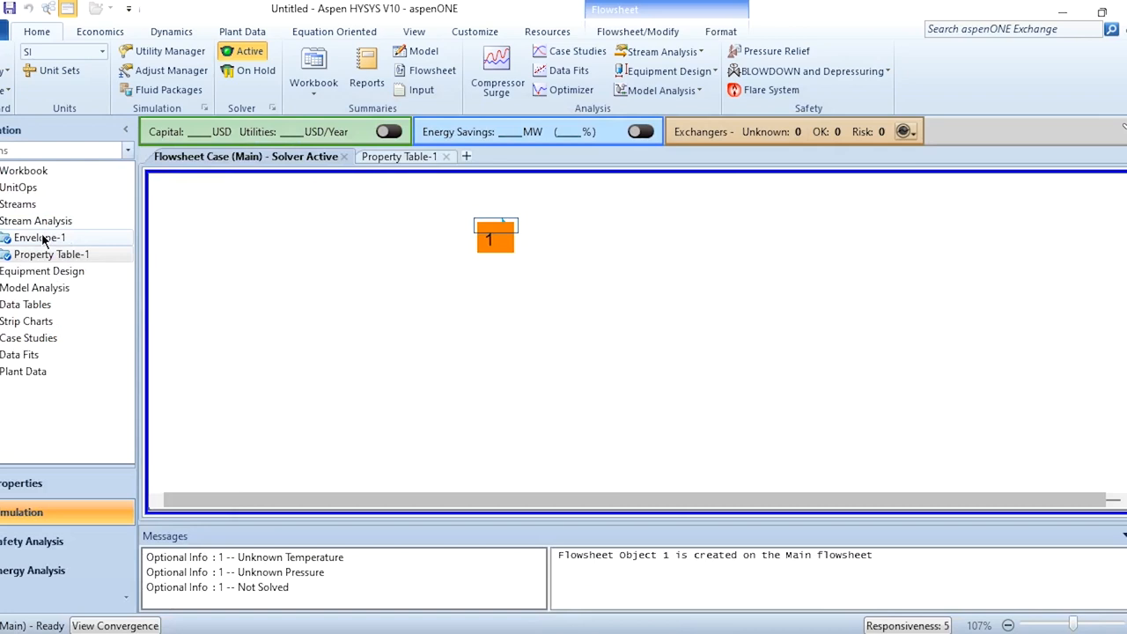
Show Envelope-1's phase envelope and examine the dew curve near 131.1 °C, 6429 kPa.
double_click(39, 238)
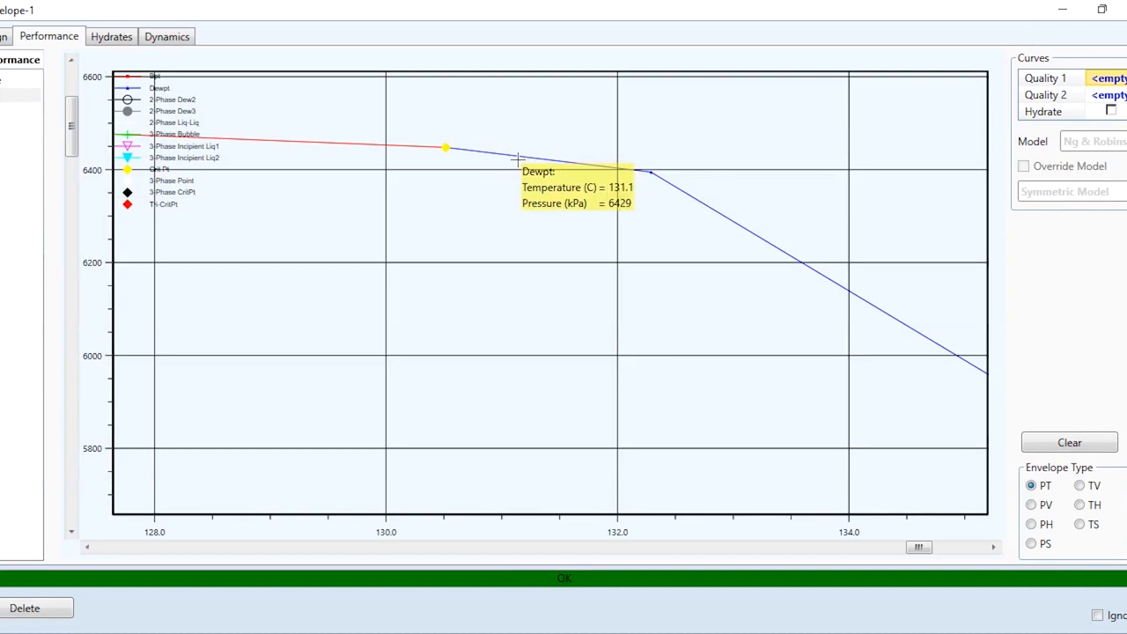
mouse_move(1089, 8)
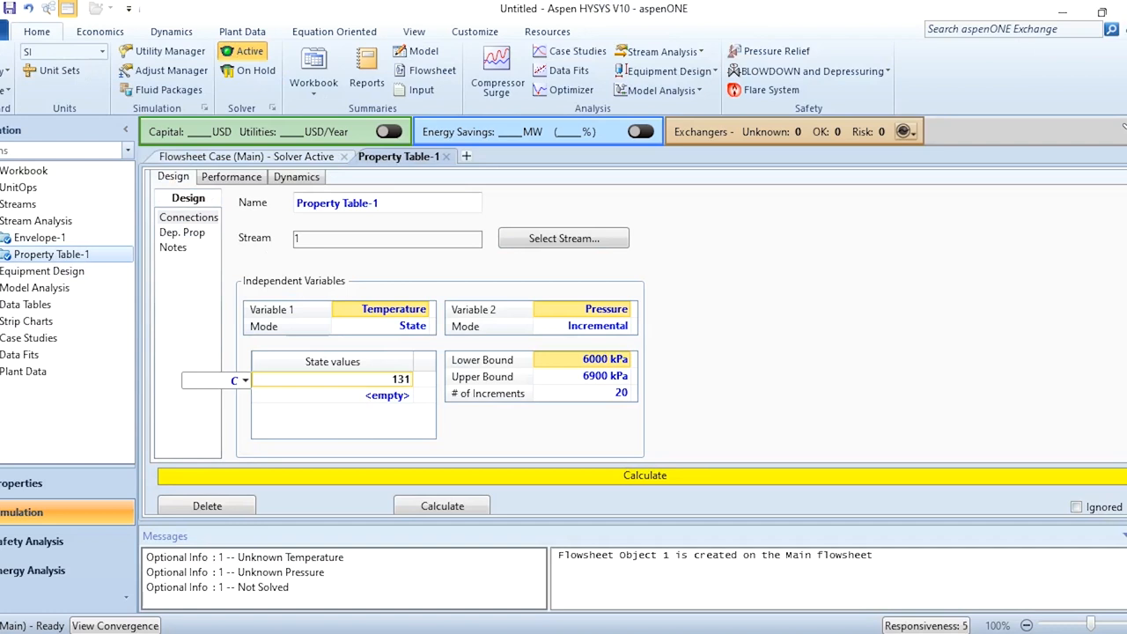
Recalculate Property Table-1 at 131 °C and show its vapour fraction versus pressure plot.
left_click(441, 504)
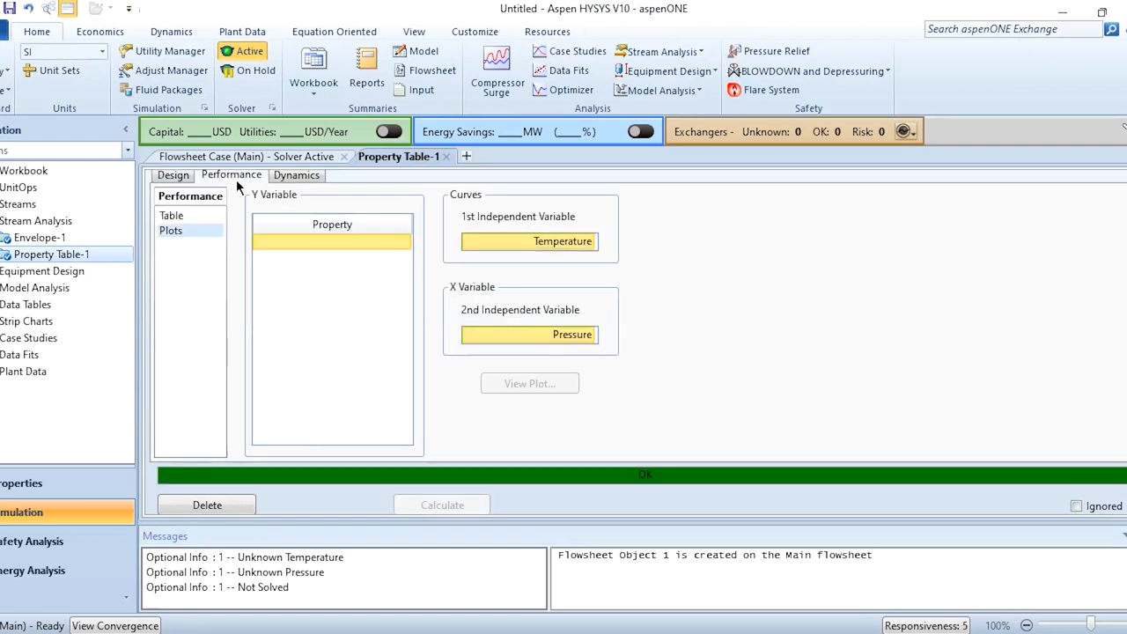
left_click(529, 383)
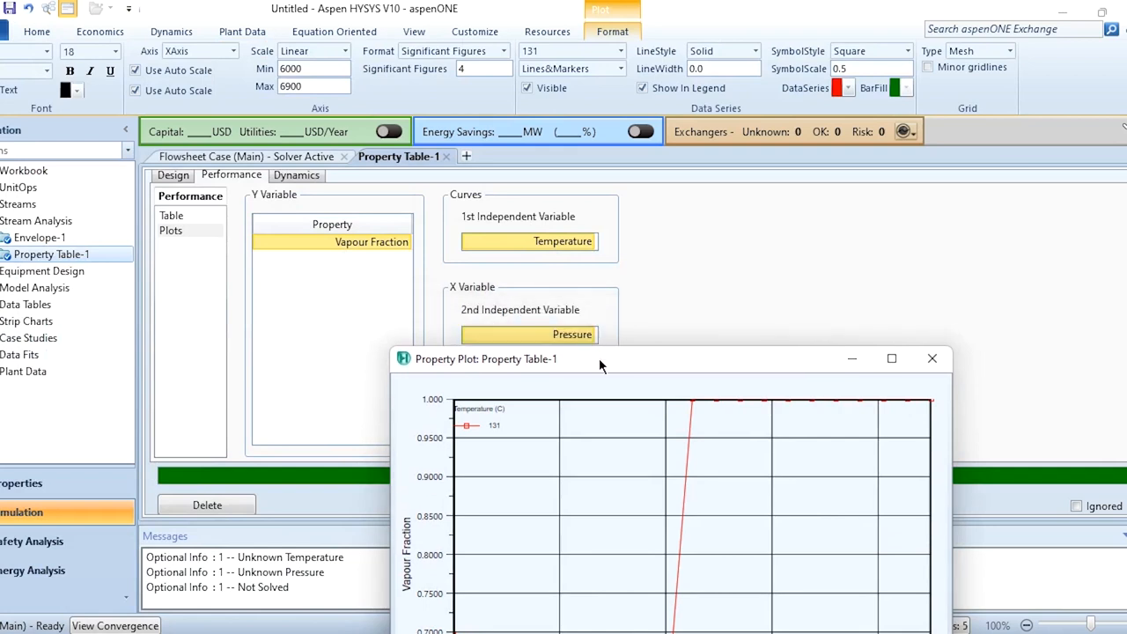
Maximize the 131 °C plot to inspect the dip near 6400 kPa and jump to 1.0.
left_click(891, 358)
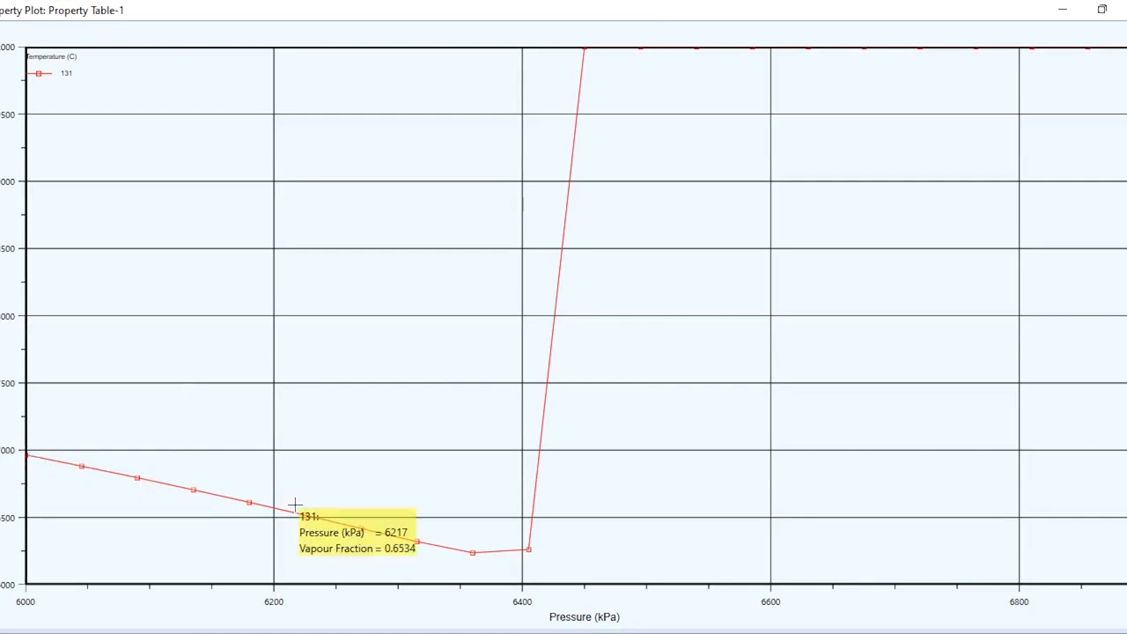
mouse_move(447, 553)
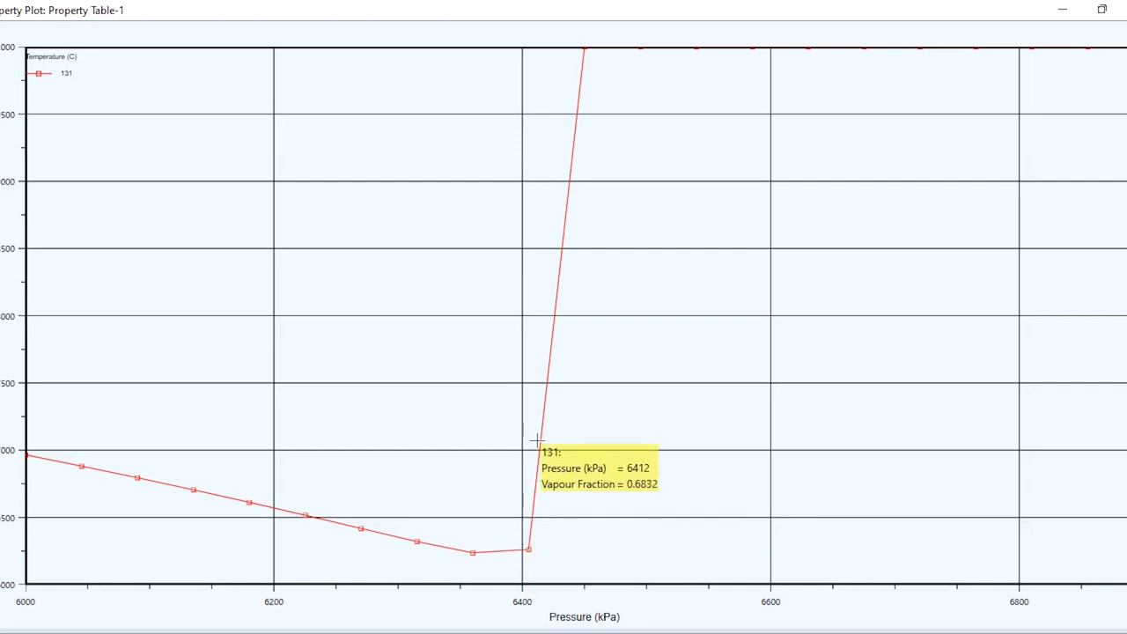
mouse_move(571, 113)
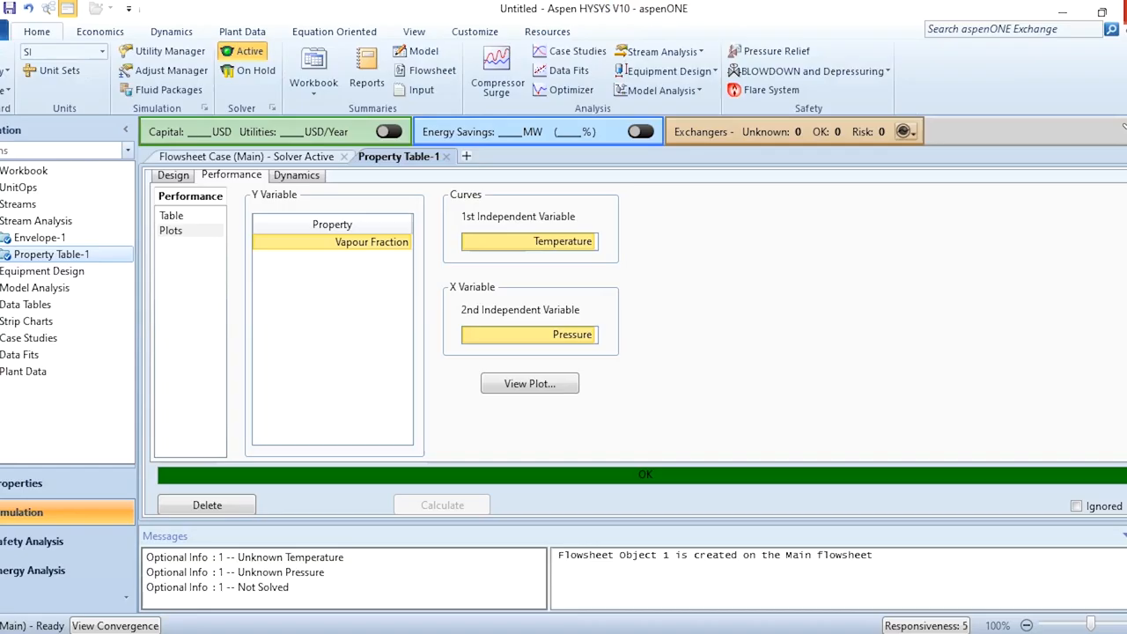
mouse_move(447, 156)
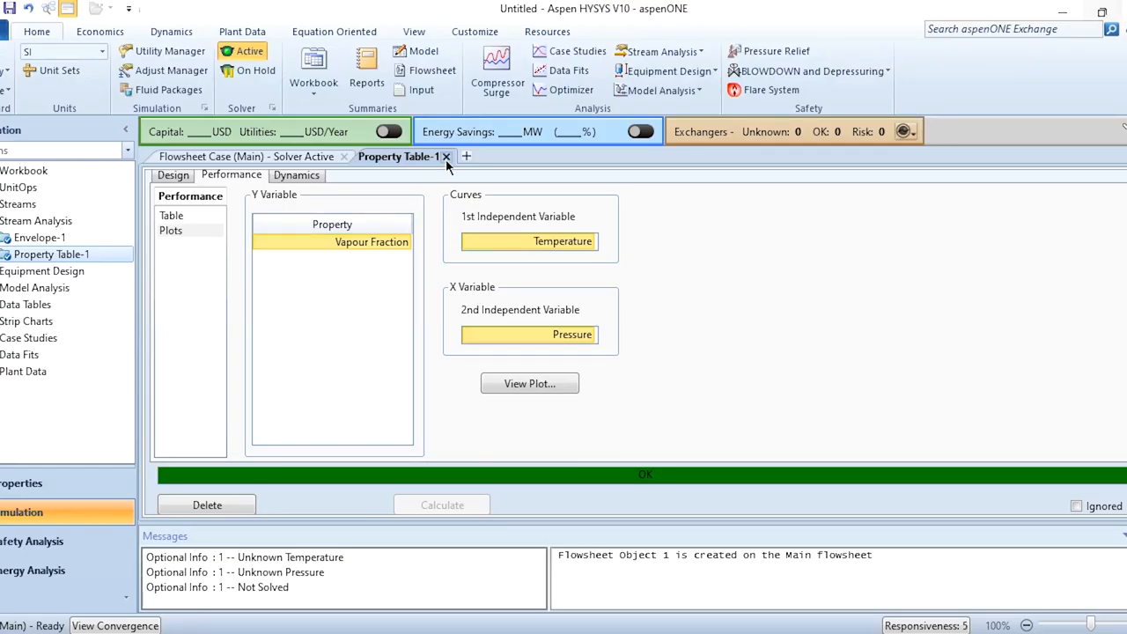
Close Property Table-1, returning to the main flowsheet with stream 1.
left_click(445, 155)
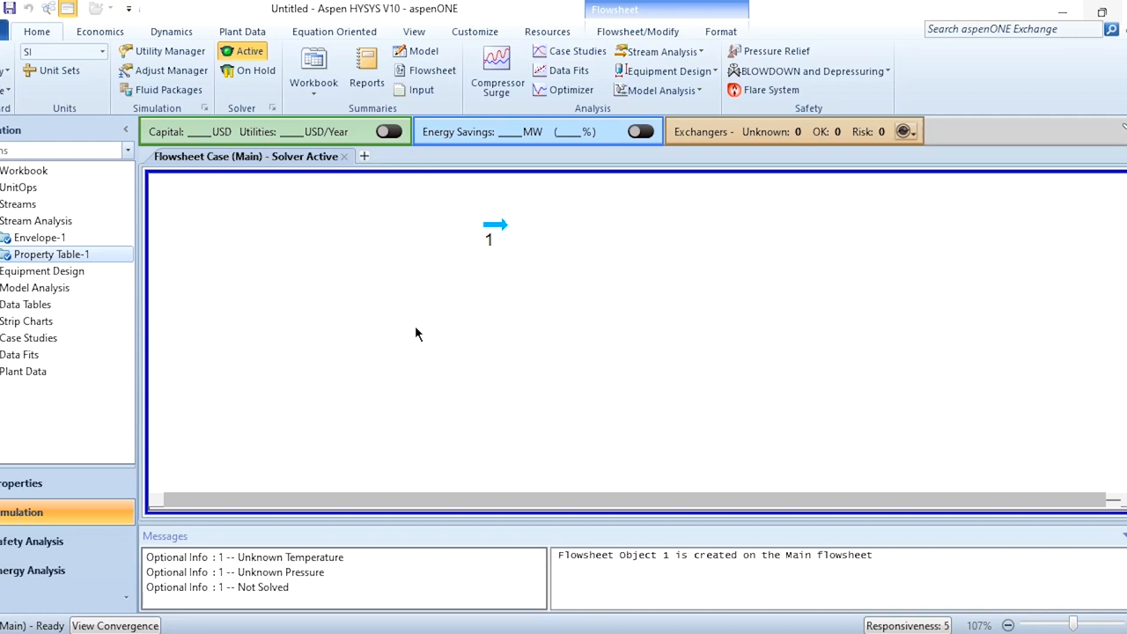
mouse_move(880, 625)
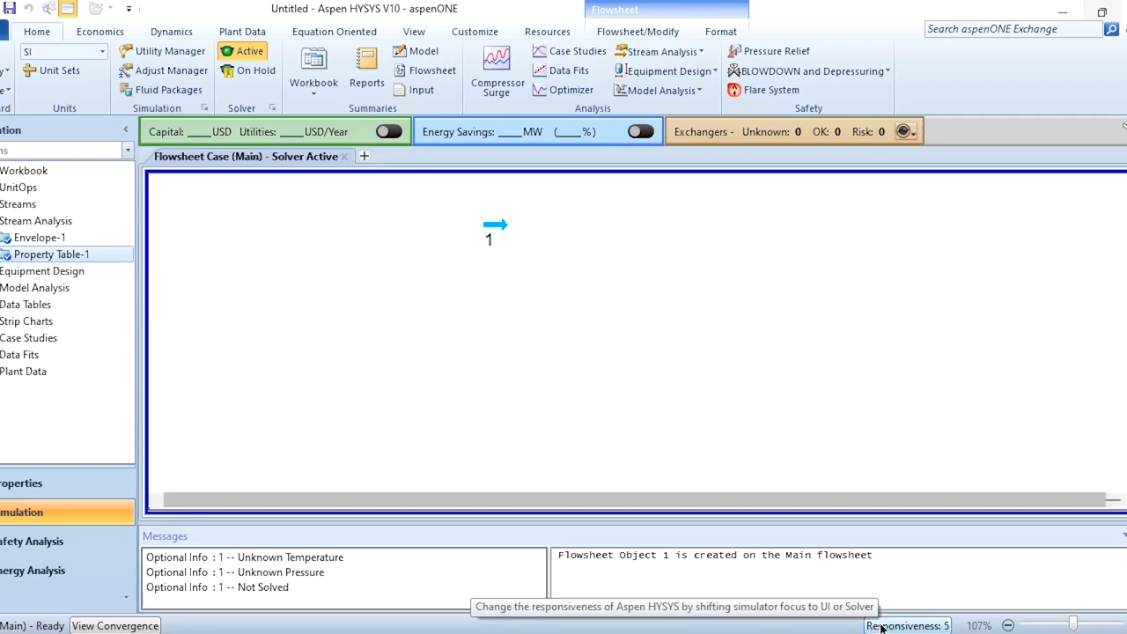